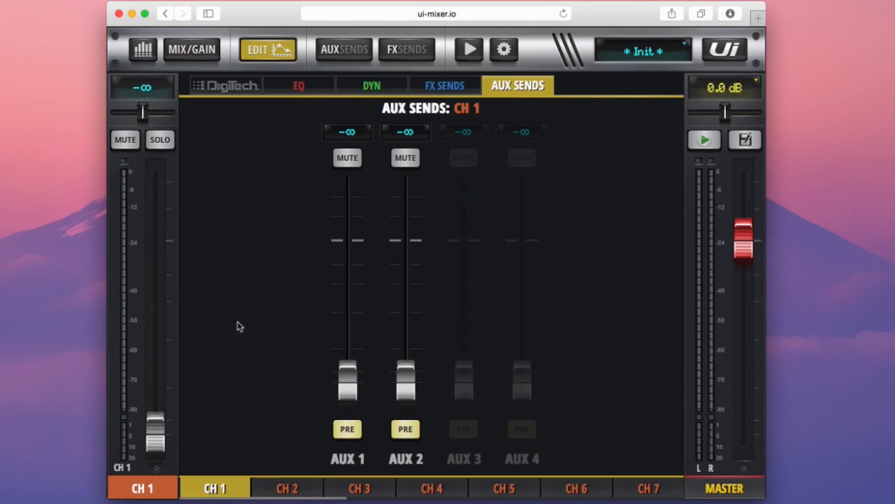
pyautogui.moveTo(235, 308)
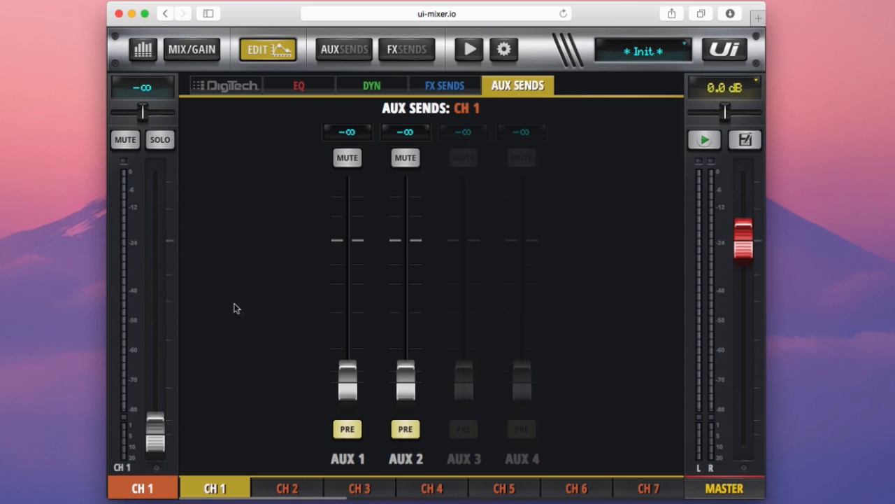
# Step: Raise channel 1's AUX 1 send to -20 dB and its AUX 2 send to -19.9 dB
pyautogui.moveTo(348, 380); pyautogui.dragTo(348, 310)
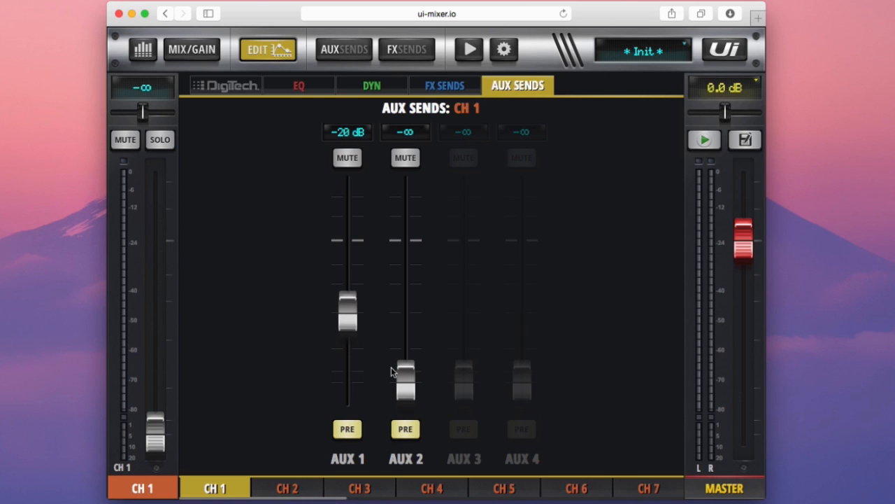
pyautogui.moveTo(405, 377); pyautogui.dragTo(405, 311)
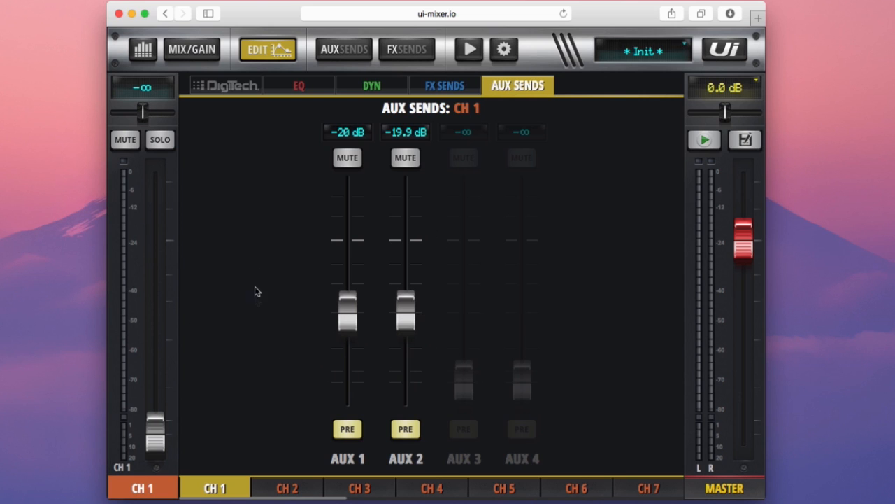
pyautogui.moveTo(377, 244)
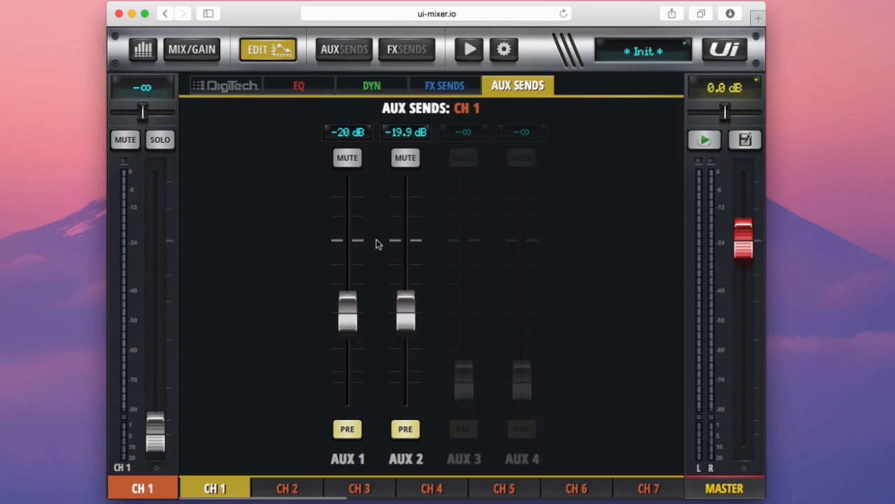
pyautogui.moveTo(280, 53)
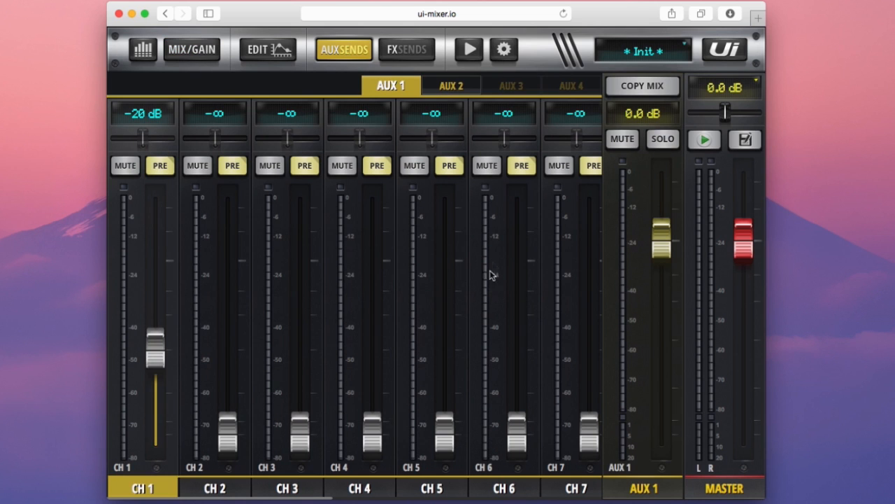
pyautogui.moveTo(374, 273)
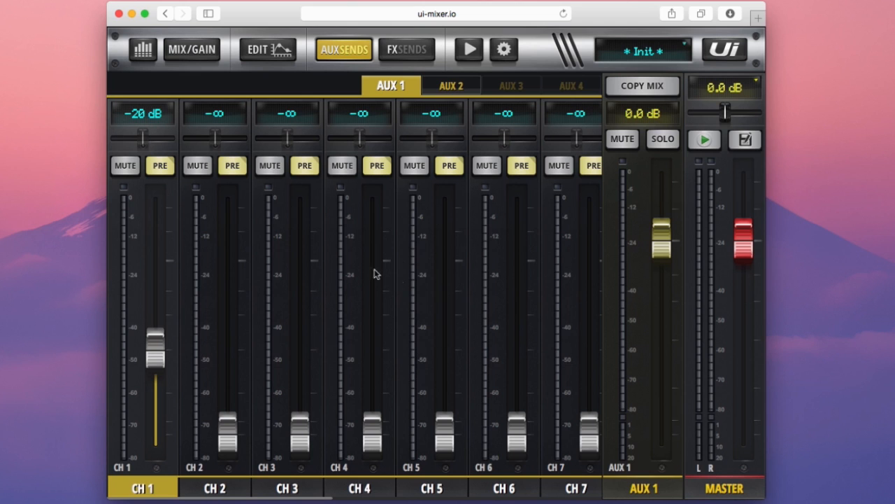
pyautogui.moveTo(452, 268)
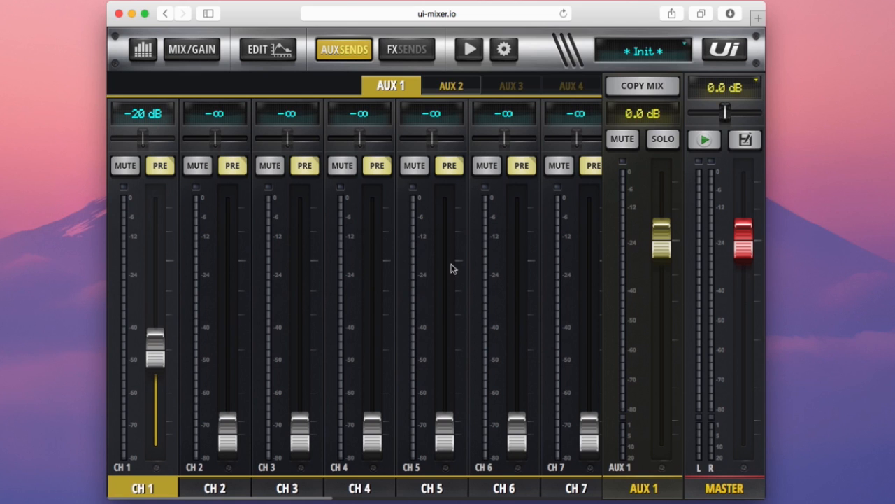
# Step: Raise the CH 2, CH 3 and CH 4 sends into AUX 1 to -30, -25 and -15.3 dB
pyautogui.moveTo(226, 434); pyautogui.dragTo(227, 367)
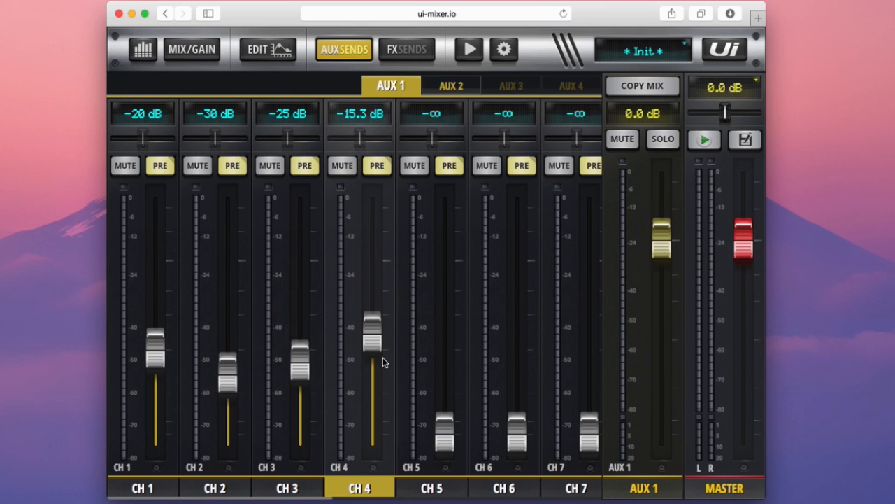
pyautogui.moveTo(394, 231)
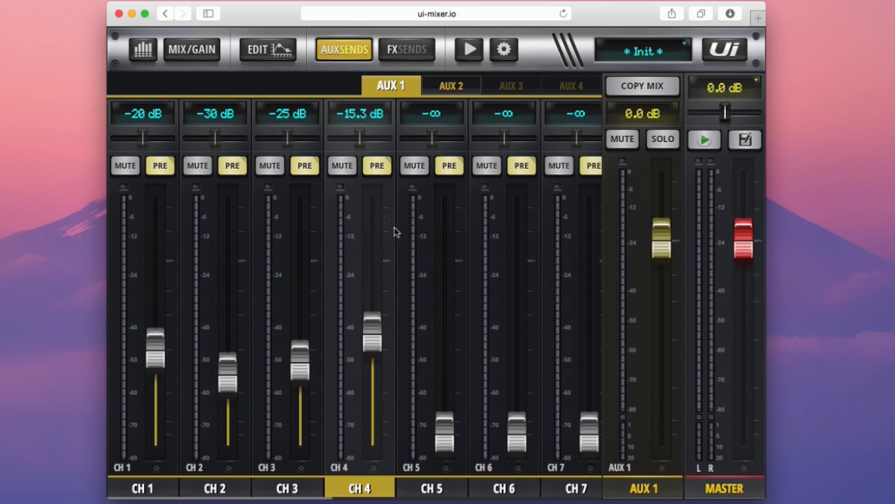
pyautogui.moveTo(431, 316)
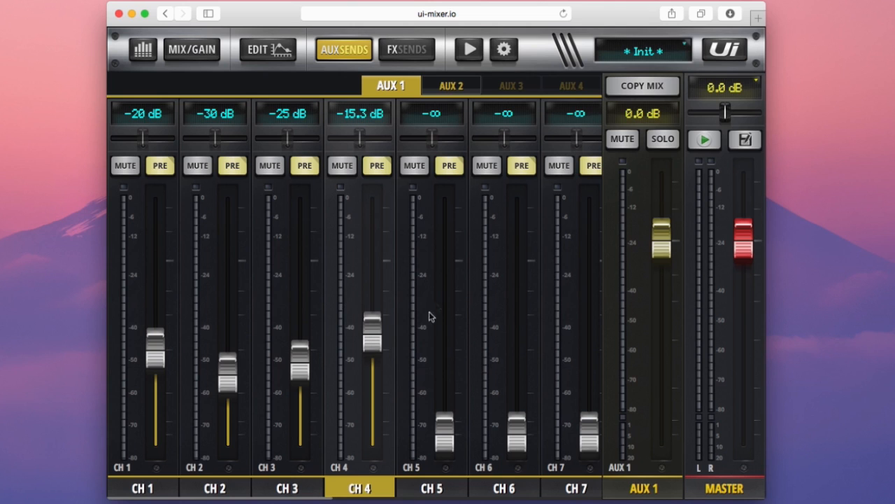
pyautogui.moveTo(356, 254)
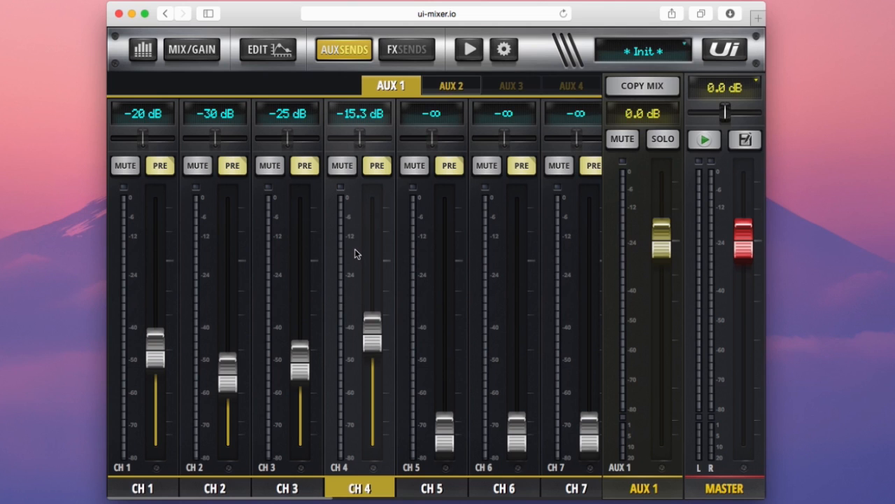
pyautogui.moveTo(341, 110)
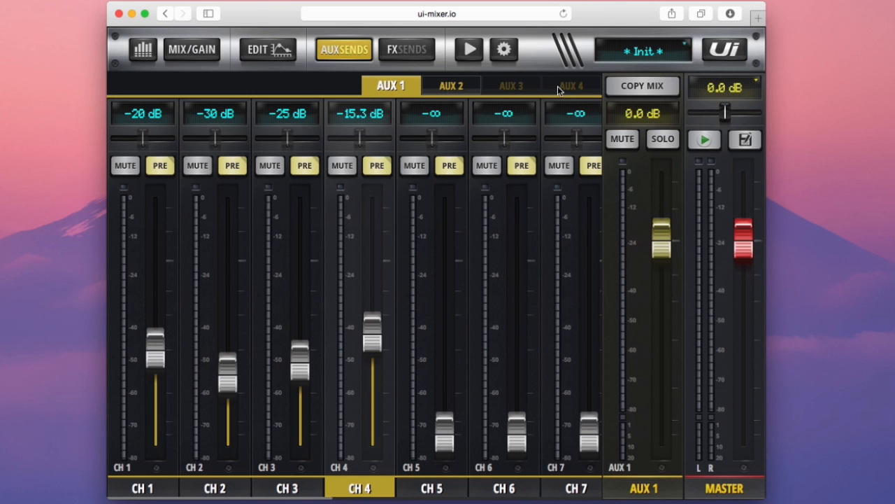
pyautogui.moveTo(435, 91)
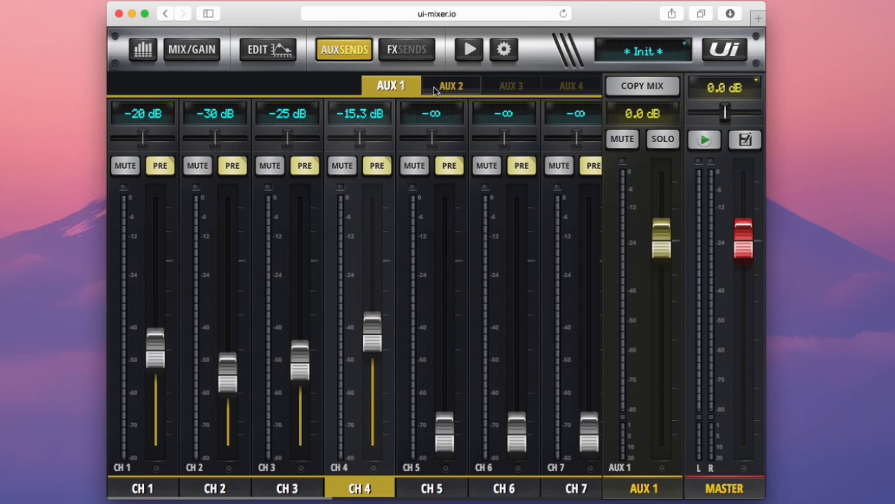
pyautogui.click(450, 85)
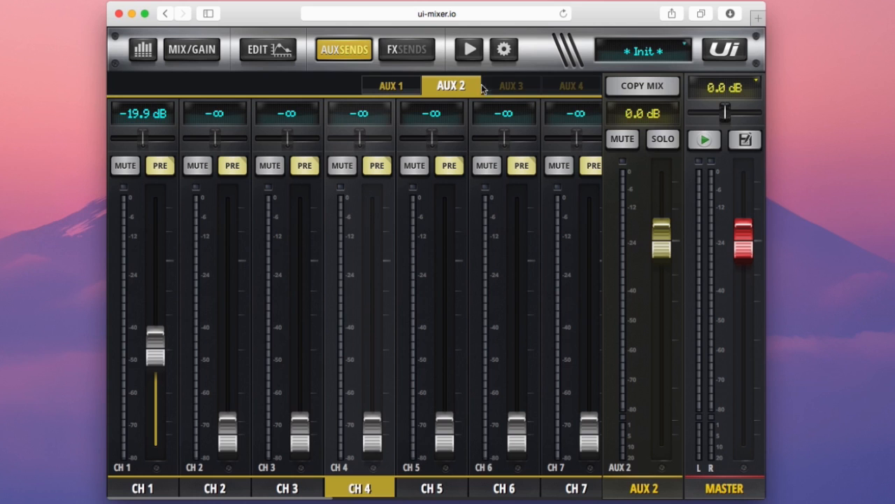
pyautogui.moveTo(573, 86)
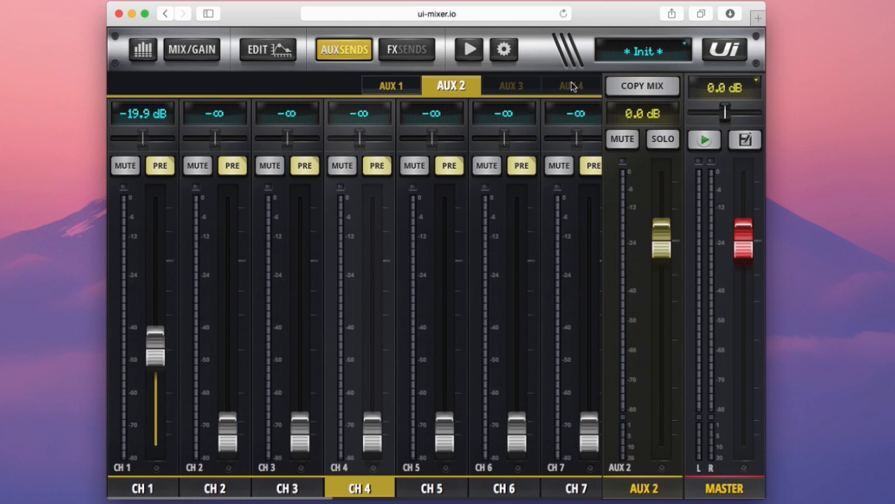
pyautogui.click(391, 85)
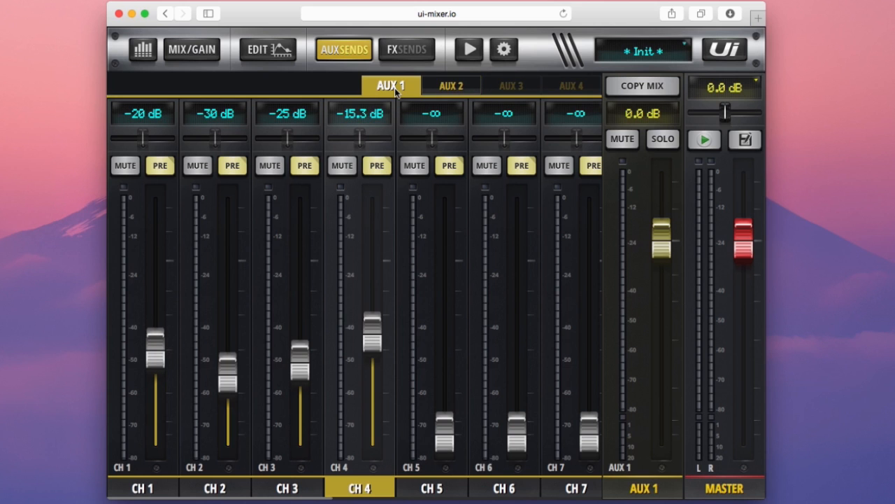
pyautogui.moveTo(154, 127)
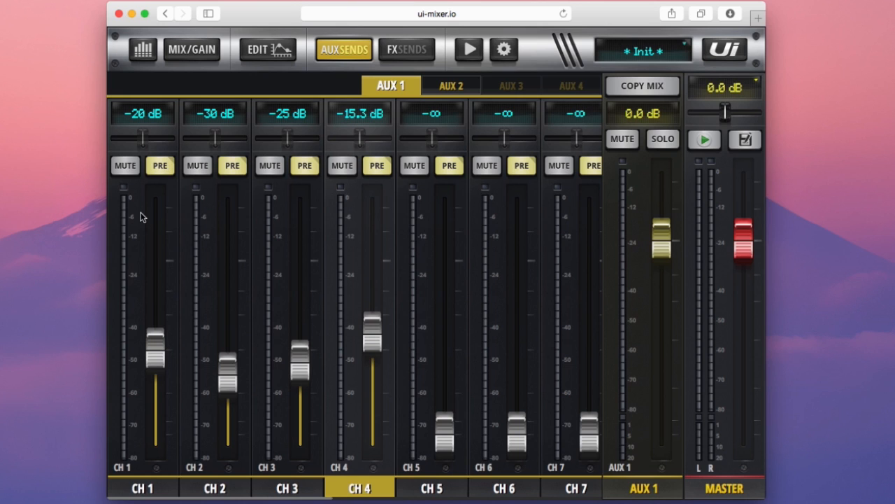
pyautogui.moveTo(123, 316)
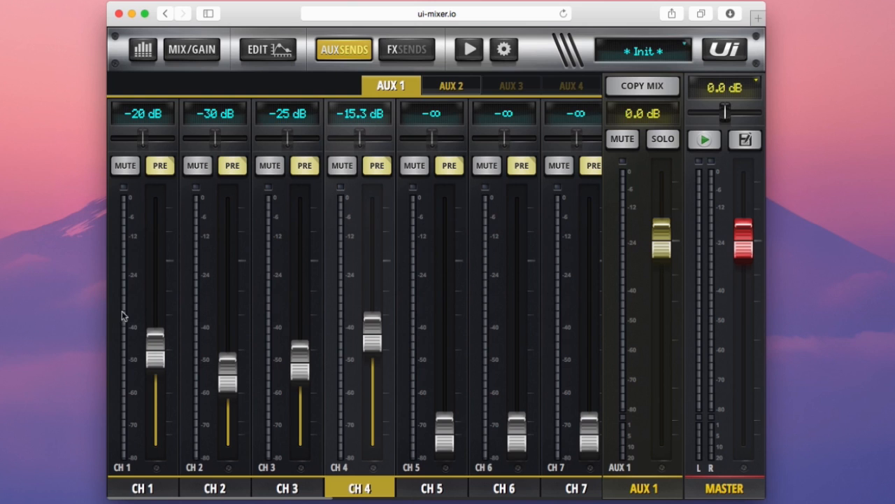
pyautogui.moveTo(119, 264)
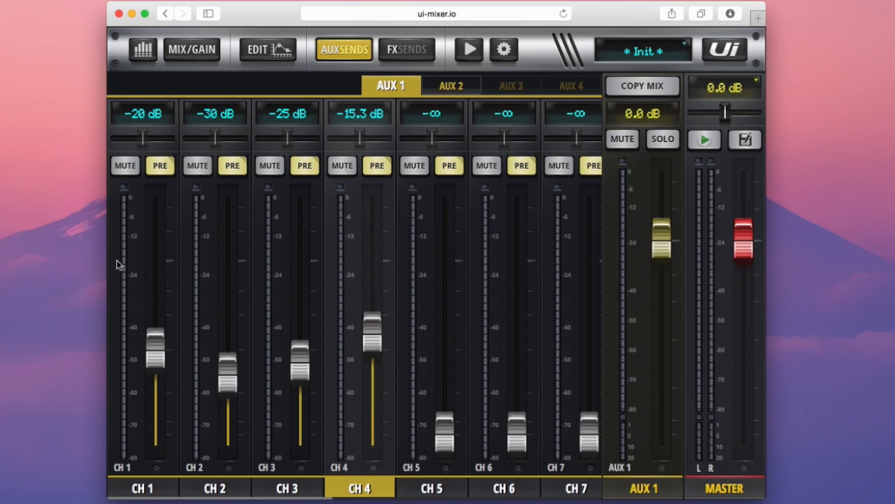
pyautogui.moveTo(127, 191)
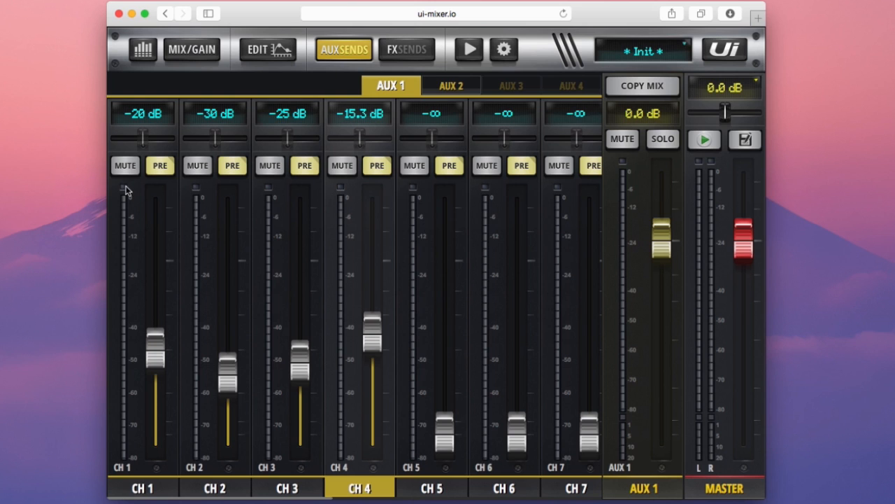
# Step: Push channel 1's AUX 1 send near 0 dB, then settle it at -3.7 dB
pyautogui.moveTo(151, 353); pyautogui.dragTo(151, 255)
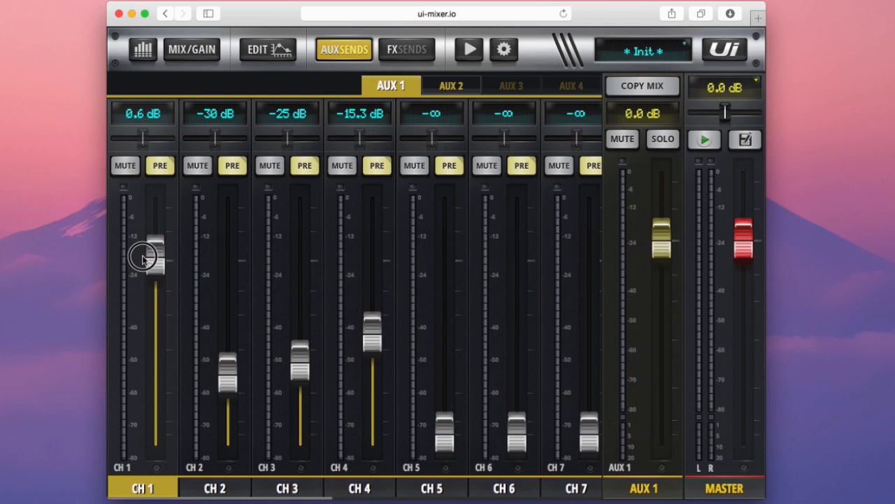
pyautogui.moveTo(152, 255); pyautogui.dragTo(154, 280)
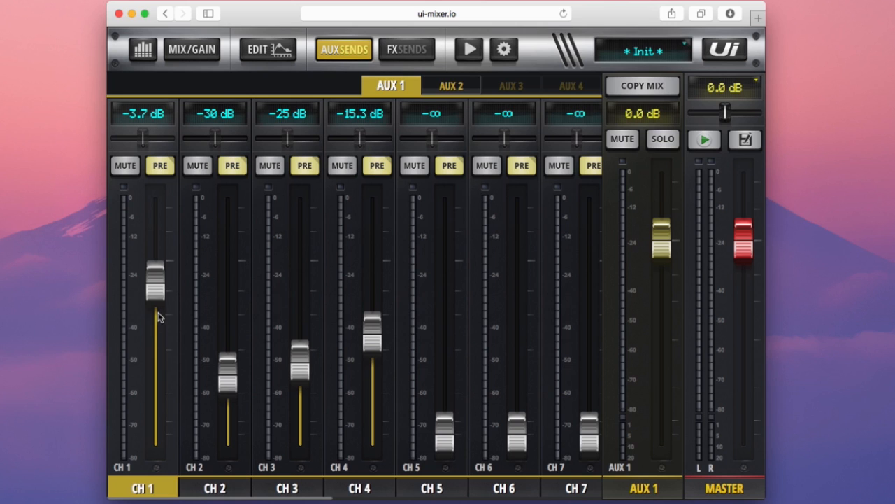
pyautogui.moveTo(159, 338)
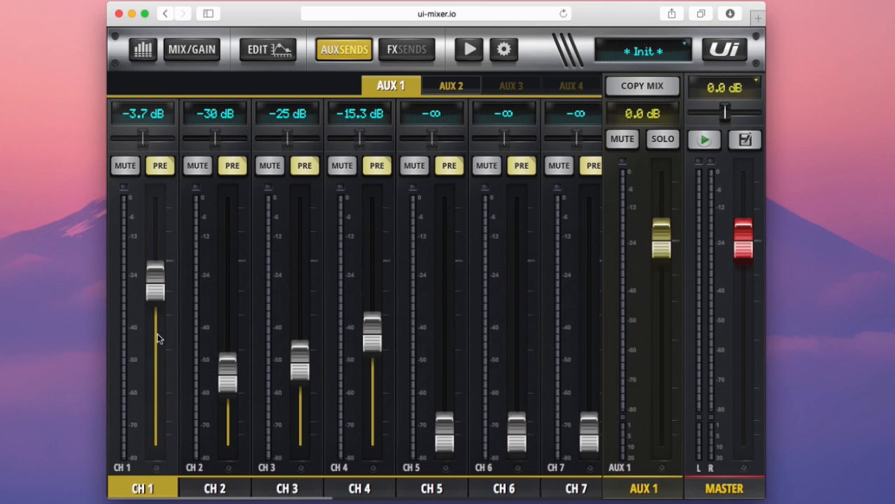
pyautogui.moveTo(158, 334)
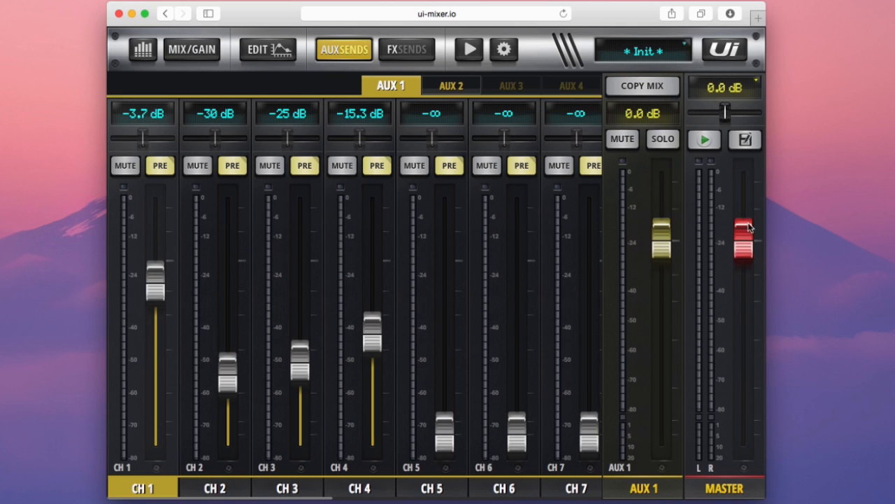
pyautogui.moveTo(743, 234); pyautogui.dragTo(743, 252)
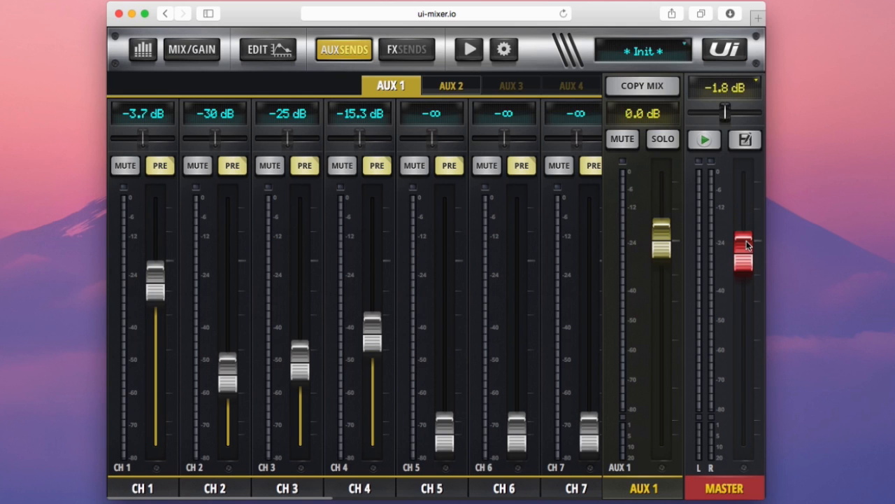
pyautogui.moveTo(674, 243)
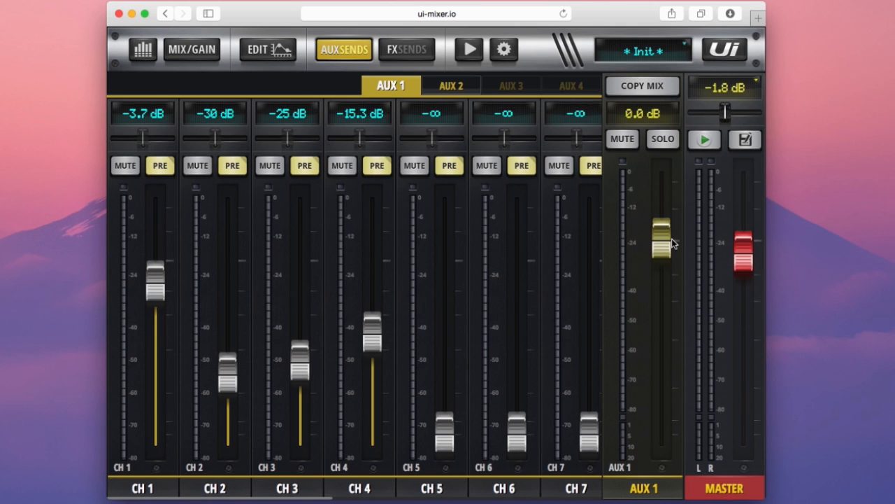
pyautogui.moveTo(654, 236)
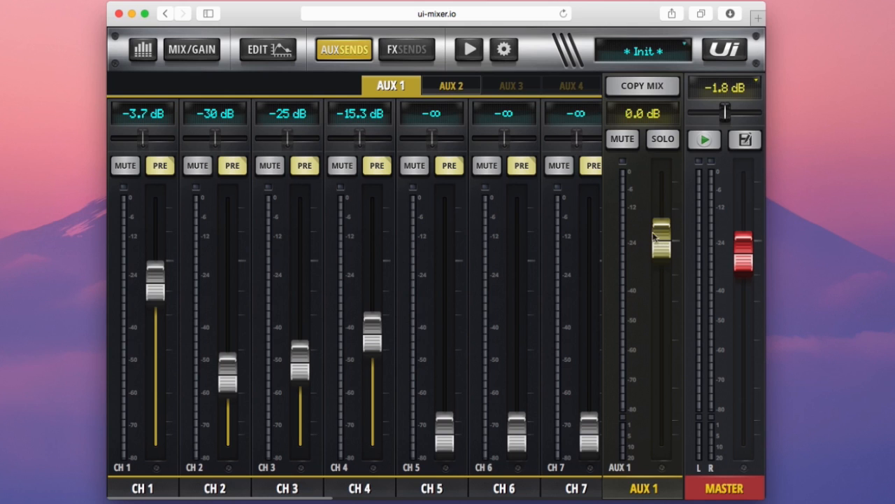
pyautogui.moveTo(649, 266)
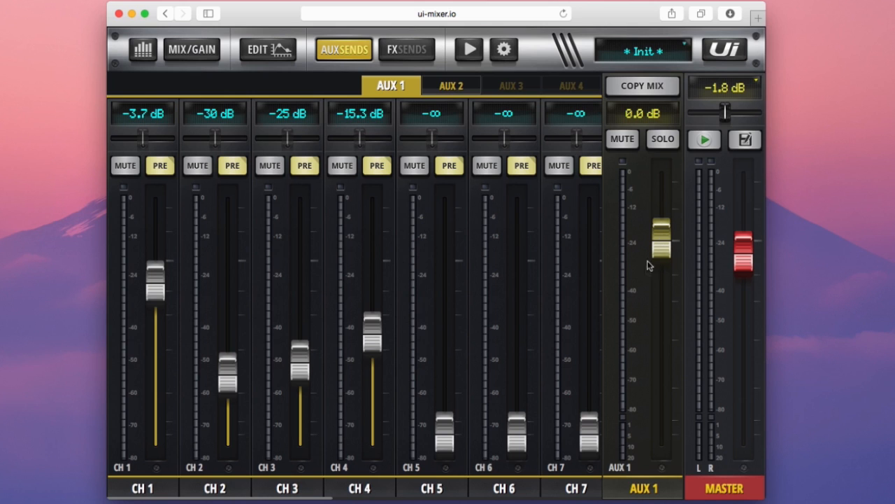
pyautogui.moveTo(461, 279)
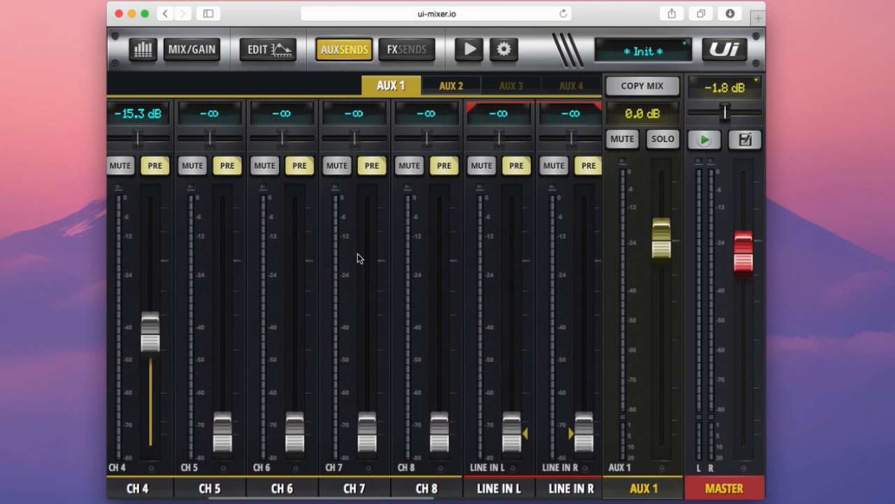
pyautogui.moveTo(402, 321)
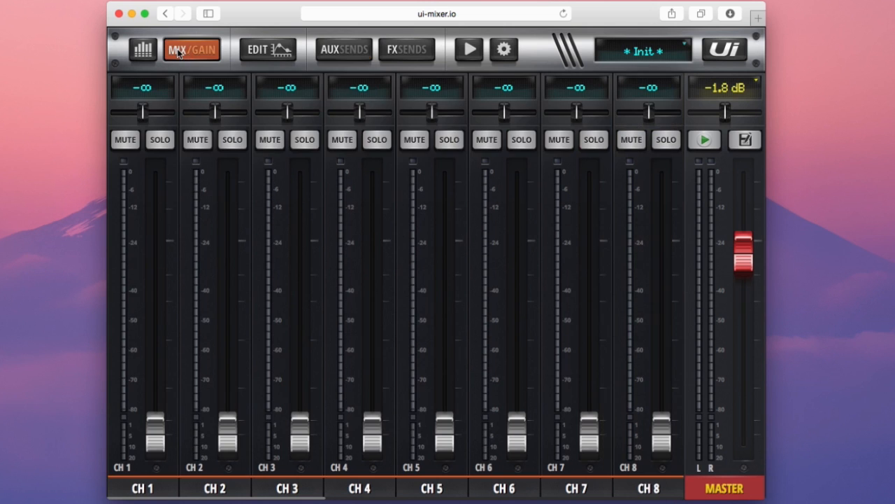
# Step: Bring the CH 2 main fader up to about -8 dB, then adjust it again
pyautogui.moveTo(225, 426); pyautogui.dragTo(225, 287)
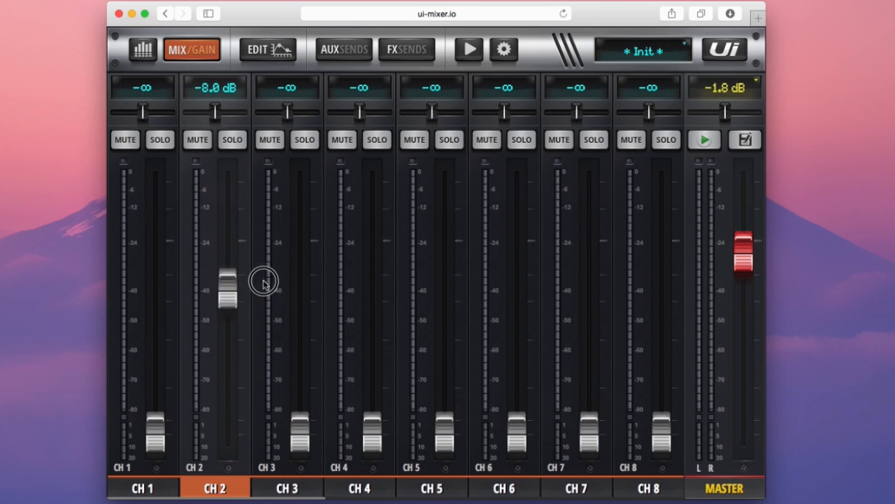
pyautogui.moveTo(227, 291); pyautogui.dragTo(227, 430)
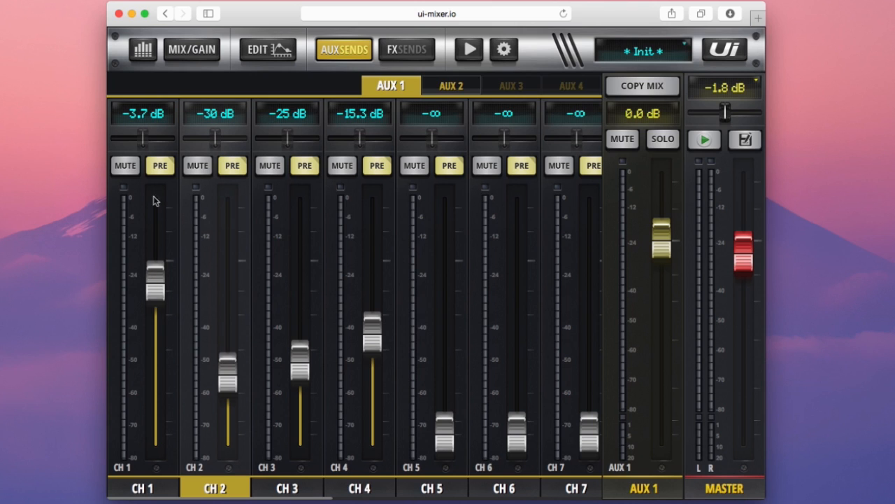
# Step: Make CH 1's AUX 1 send post-fader and raise CH 3's AUX 1 send to -1.1 dB
pyautogui.click(159, 165)
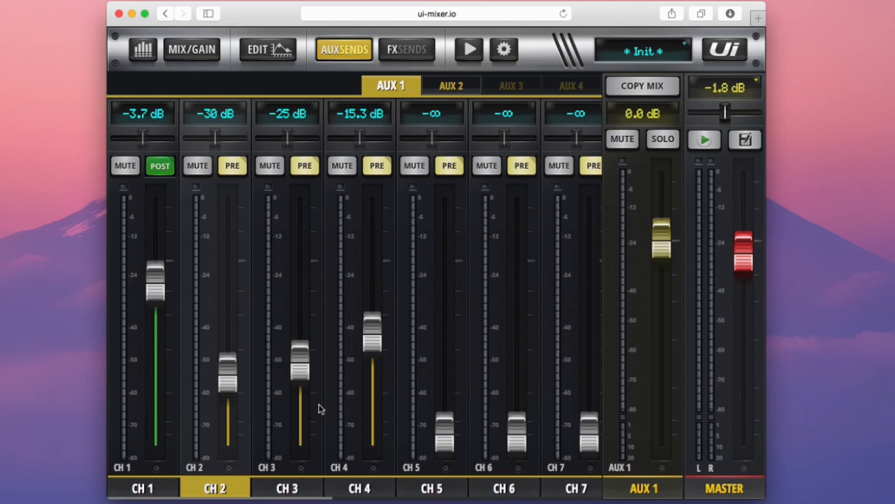
pyautogui.moveTo(300, 357); pyautogui.dragTo(301, 311)
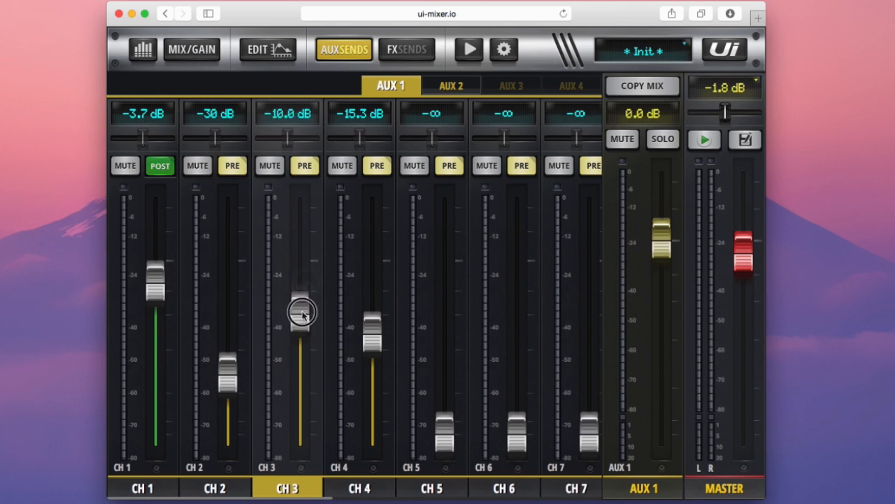
pyautogui.moveTo(301, 313); pyautogui.dragTo(297, 257)
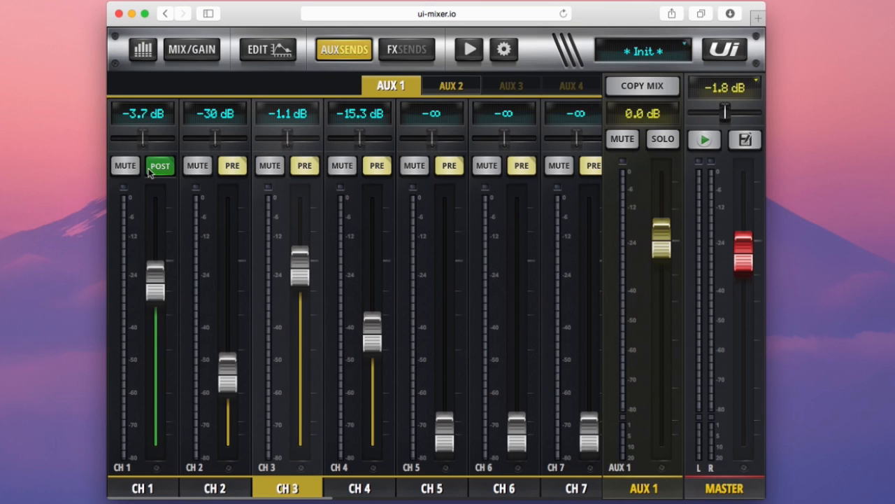
# Step: Switch CH 1's AUX 1 send between pre- and post-fader, ending on pre-fader
pyautogui.click(159, 165)
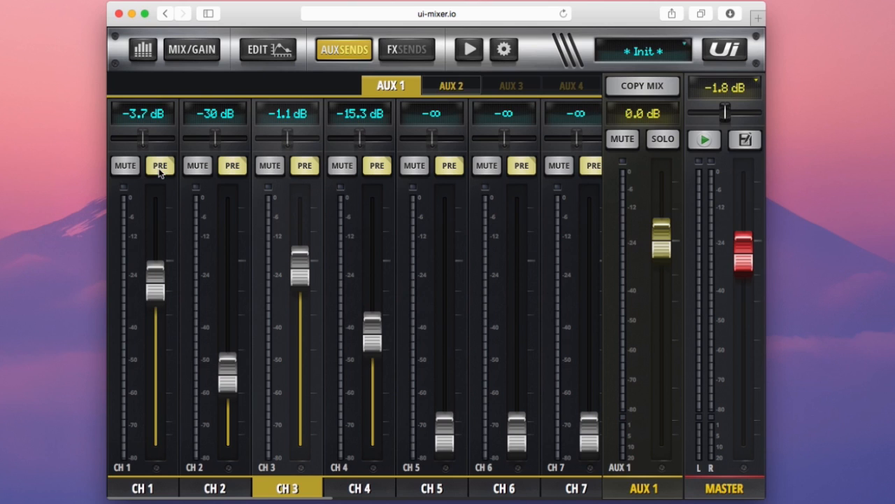
pyautogui.moveTo(135, 330)
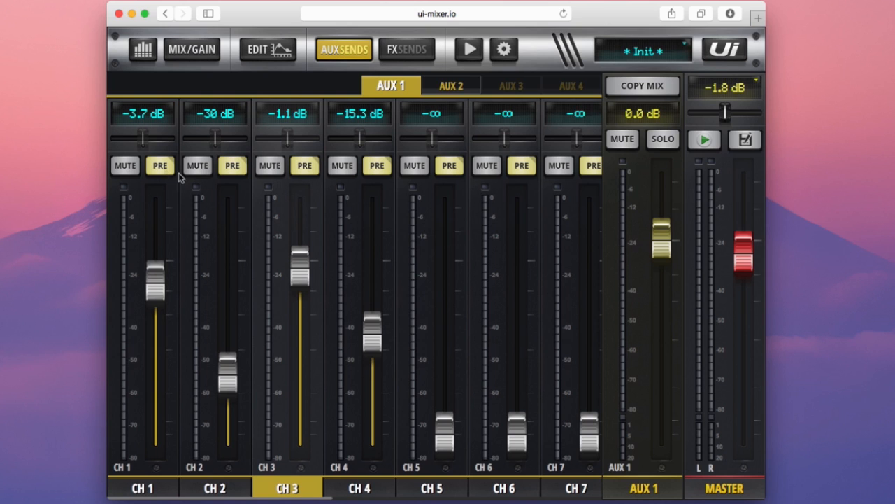
pyautogui.click(159, 166)
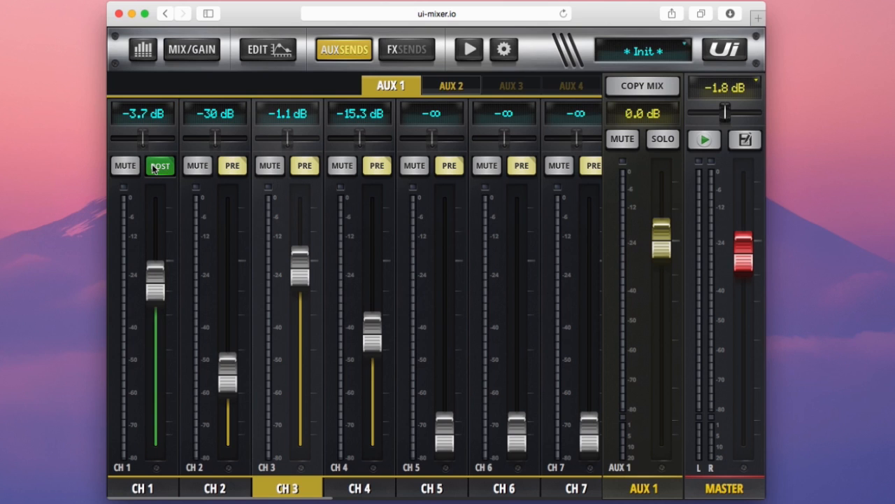
pyautogui.click(161, 166)
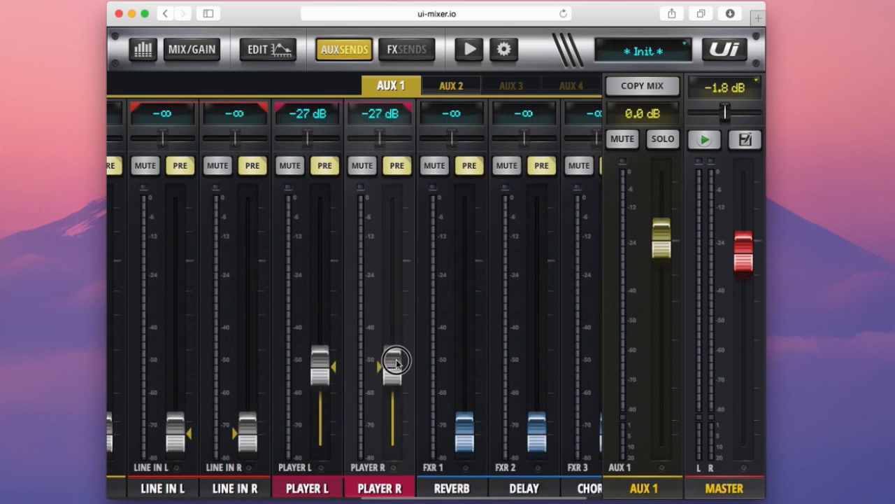
# Step: Set the PLAYER L/R send into AUX 1 near -27 dB, then pull its level down and back up
pyautogui.moveTo(395, 361); pyautogui.dragTo(392, 329)
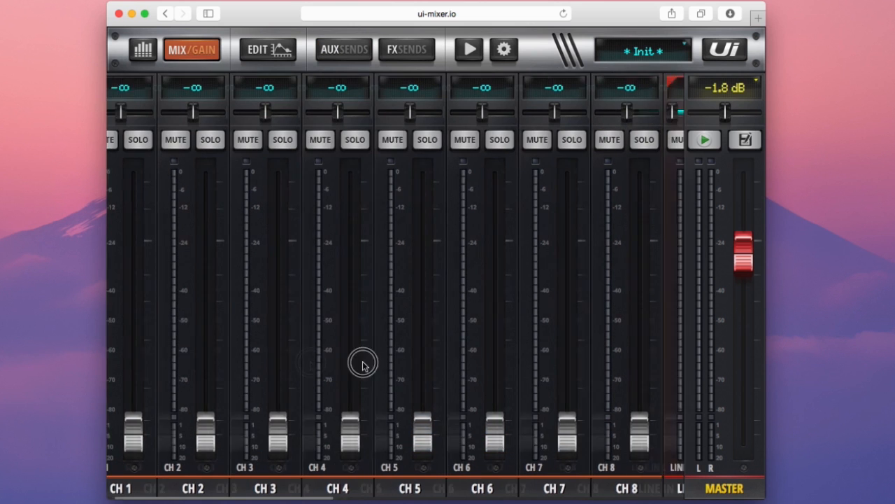
pyautogui.hscroll(3)
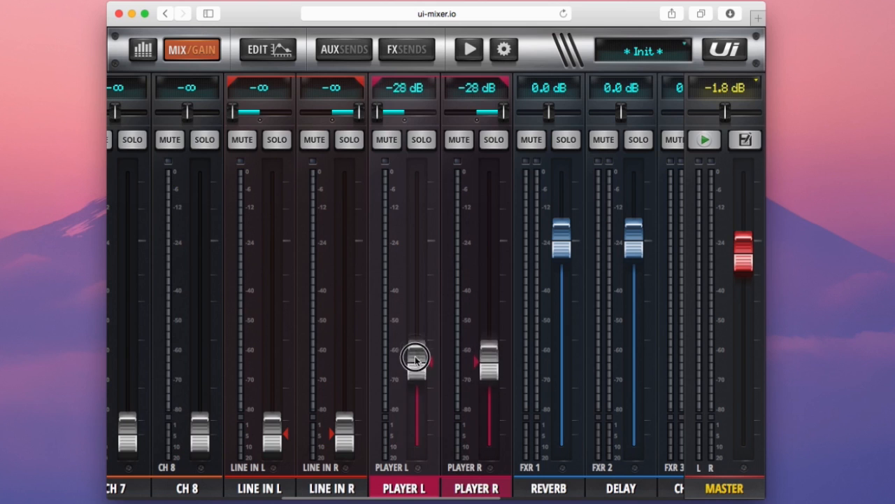
pyautogui.moveTo(416, 357); pyautogui.dragTo(416, 433)
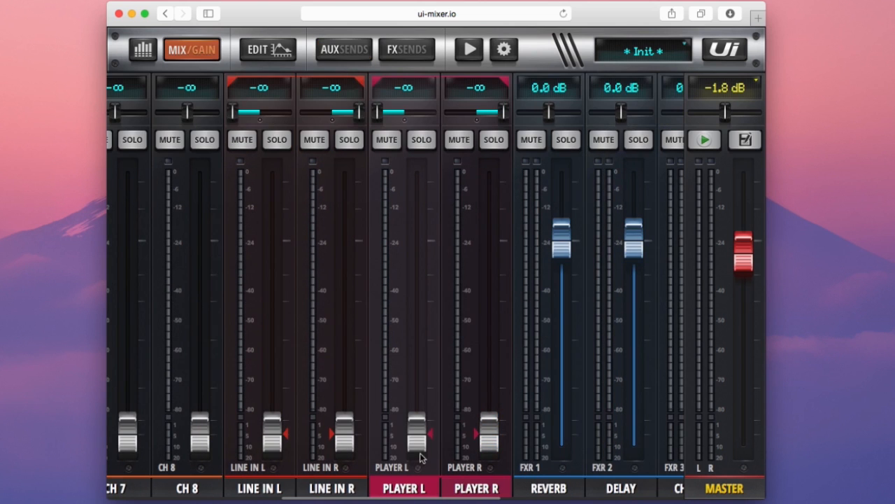
pyautogui.moveTo(420, 434); pyautogui.dragTo(419, 343)
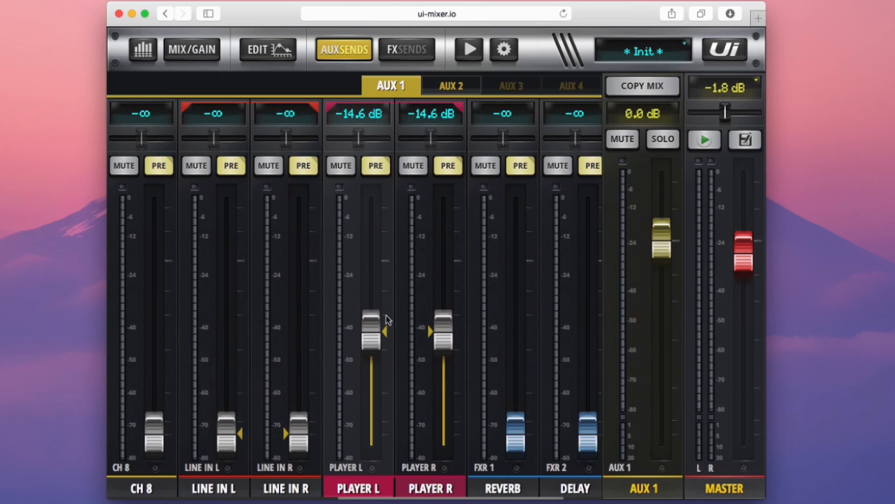
# Step: Make the PLAYER L/R send post-fader and fine-tune its main level to about -11.7 dB
pyautogui.click(375, 166)
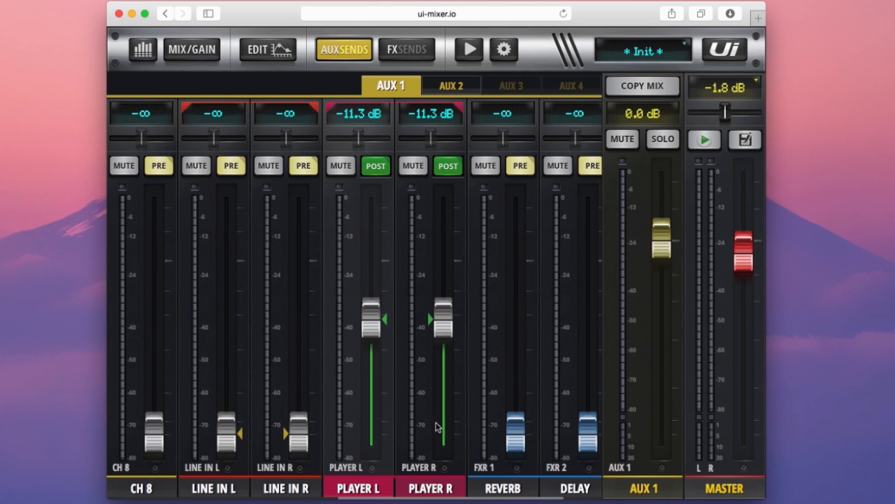
pyautogui.moveTo(194, 75)
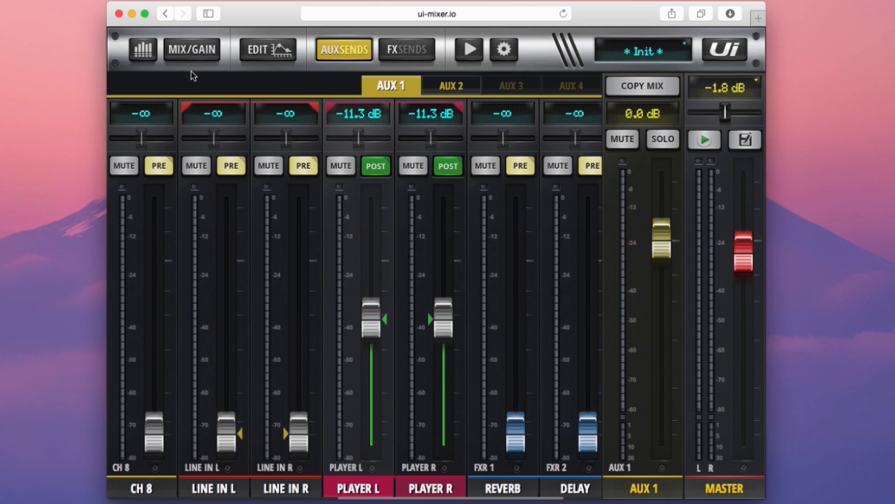
pyautogui.click(191, 48)
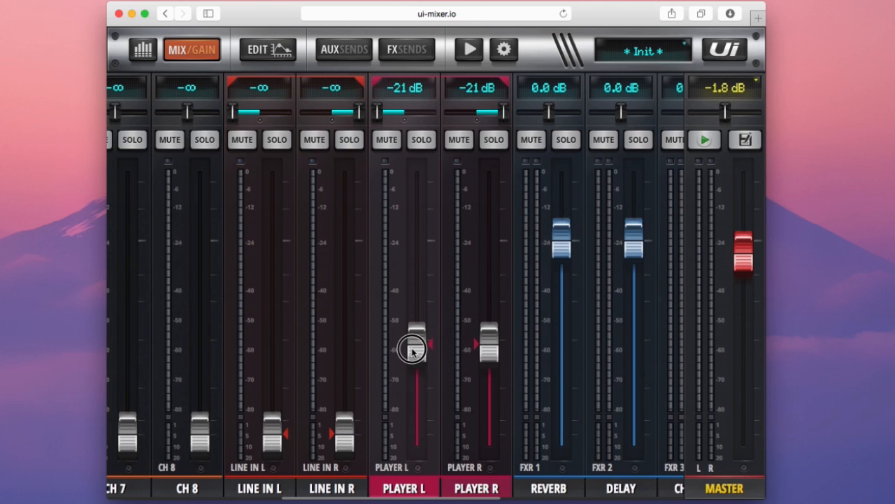
pyautogui.moveTo(417, 342); pyautogui.dragTo(415, 315)
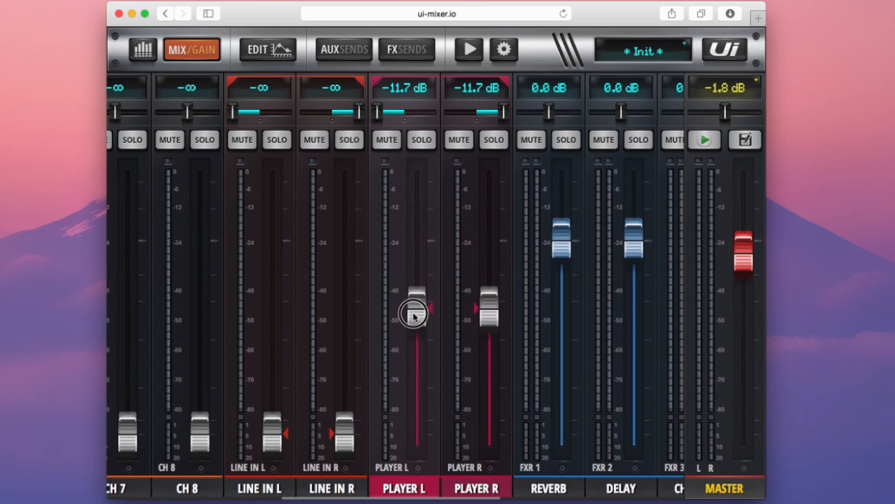
pyautogui.moveTo(417, 311); pyautogui.dragTo(414, 318)
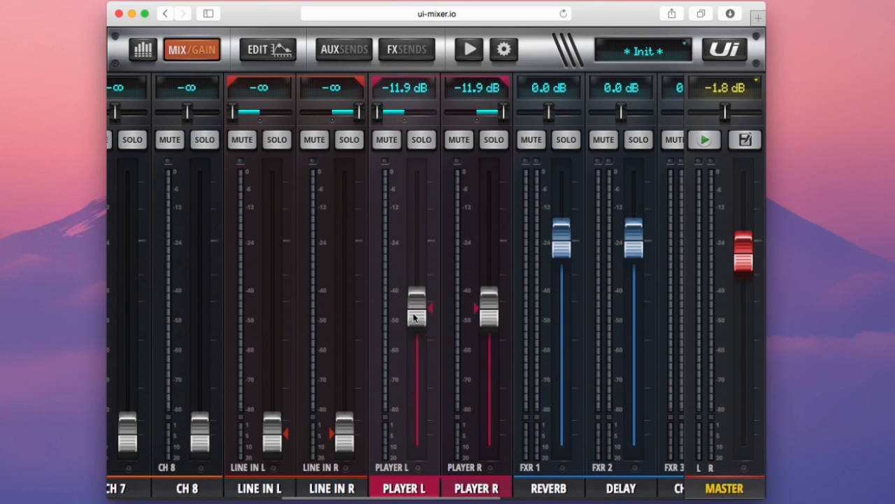
pyautogui.moveTo(417, 308); pyautogui.dragTo(417, 315)
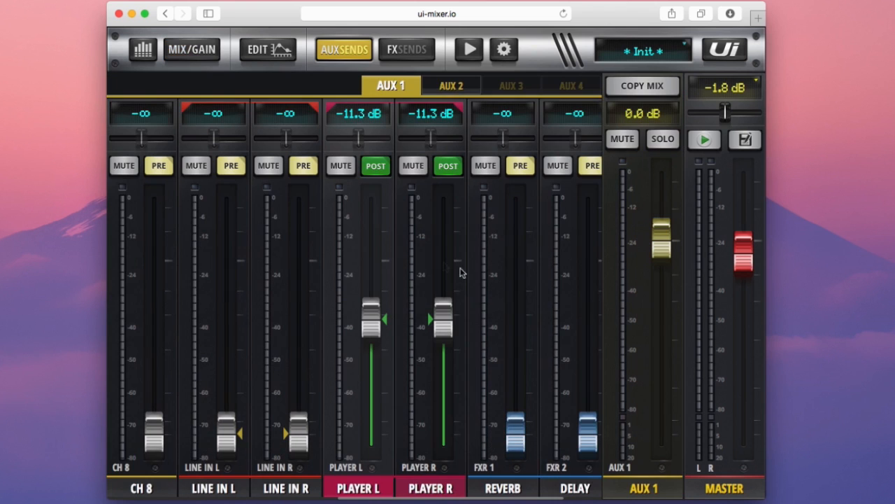
pyautogui.moveTo(375, 260)
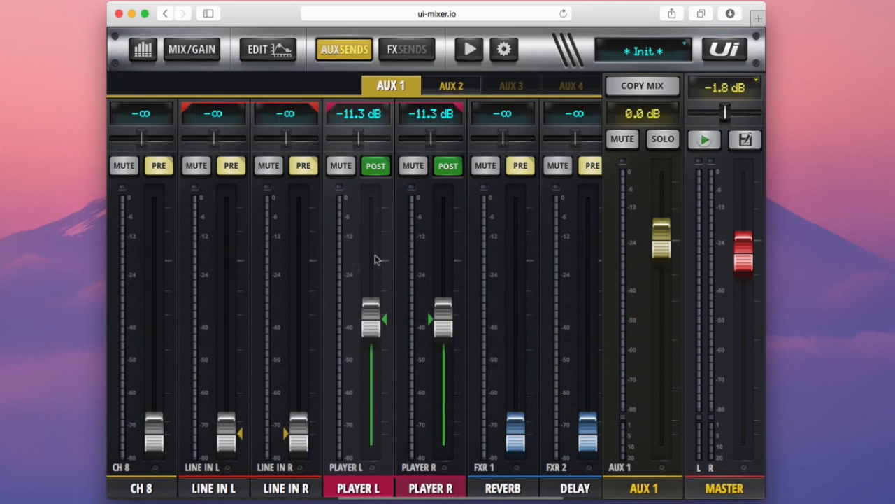
pyautogui.moveTo(424, 292)
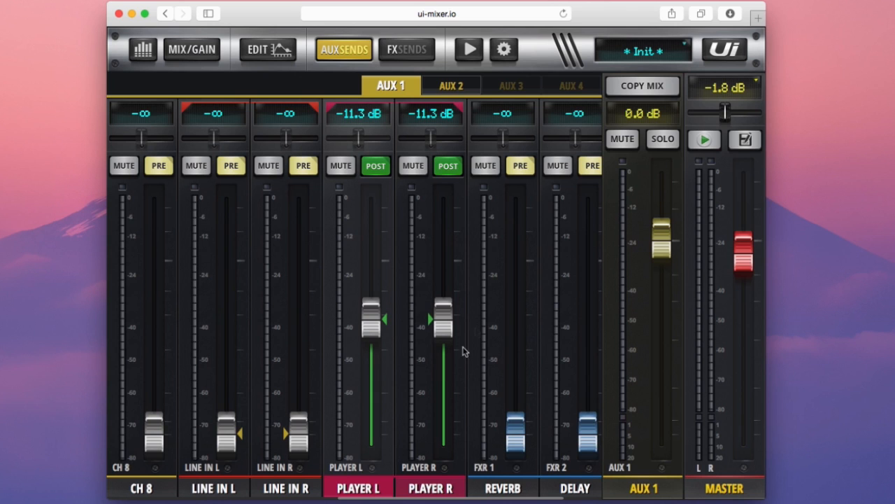
pyautogui.moveTo(430, 255)
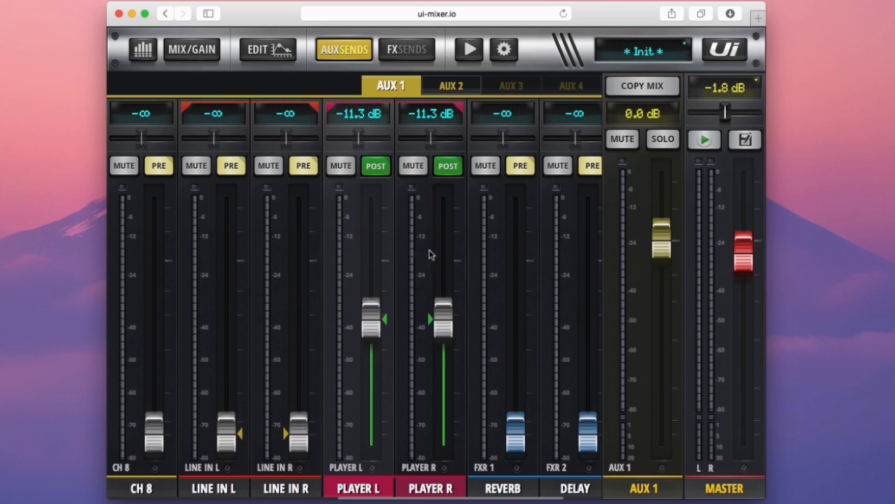
pyautogui.moveTo(481, 324)
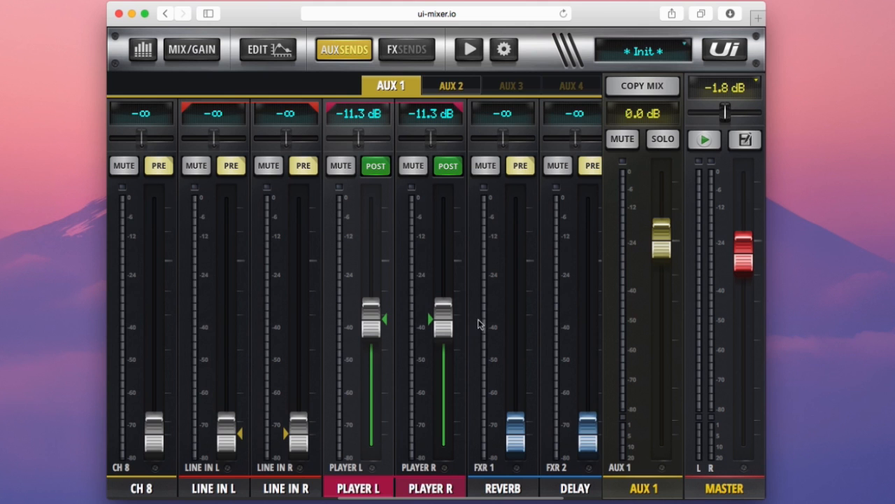
# Step: Raise the CH 5–8 AUX 1 sends (-21, -24, -24, -16.3 dB) and confirm all channels post-fader
pyautogui.hscroll(-3)
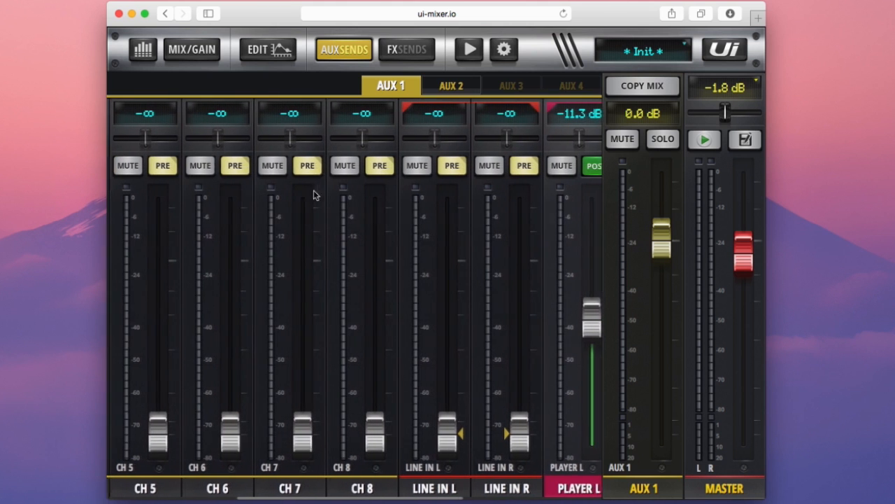
pyautogui.moveTo(374, 434); pyautogui.dragTo(374, 336)
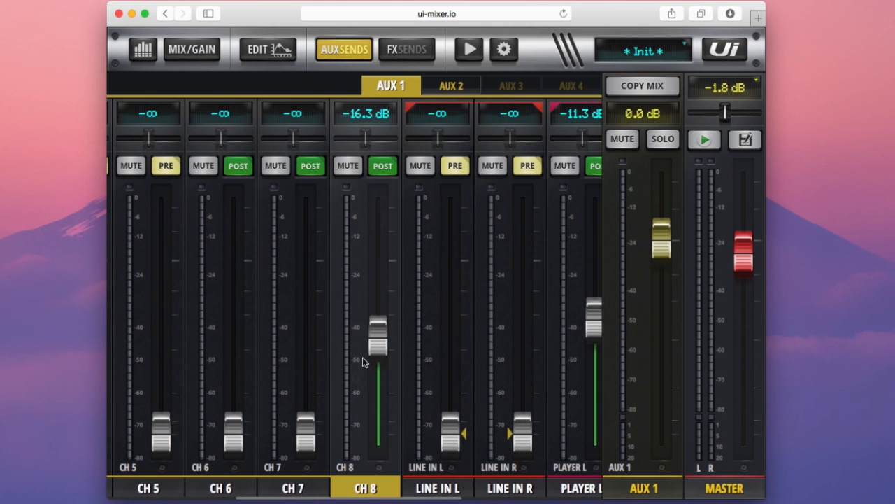
pyautogui.moveTo(306, 431); pyautogui.dragTo(306, 342)
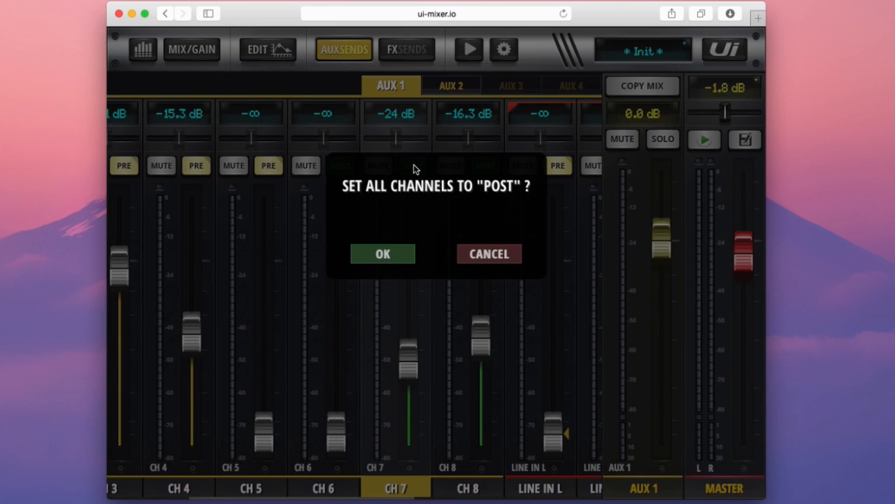
pyautogui.moveTo(382, 261)
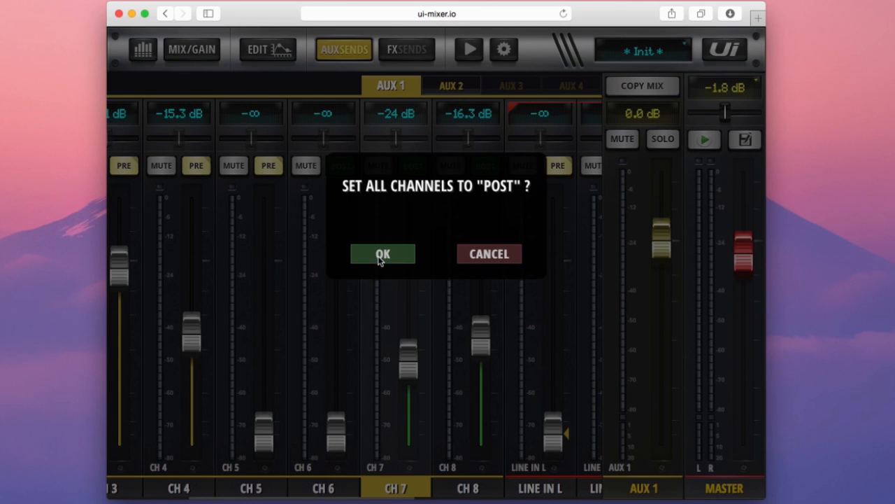
pyautogui.click(382, 253)
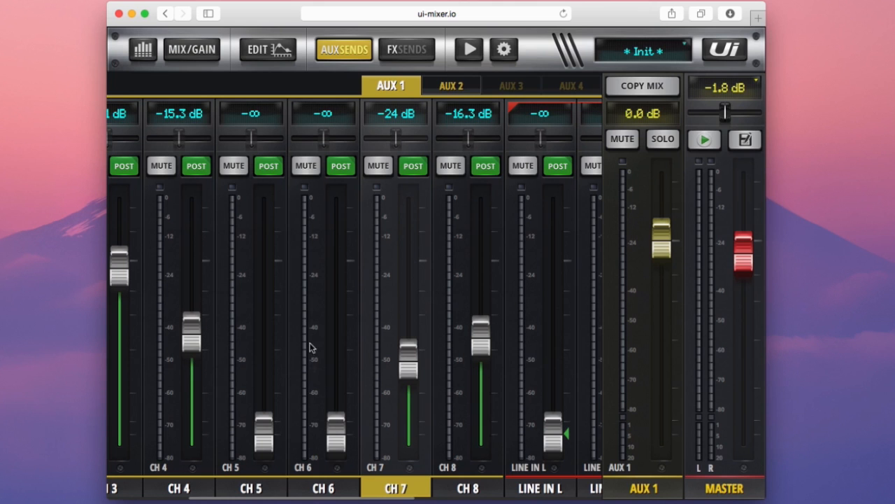
pyautogui.moveTo(261, 434); pyautogui.dragTo(269, 350)
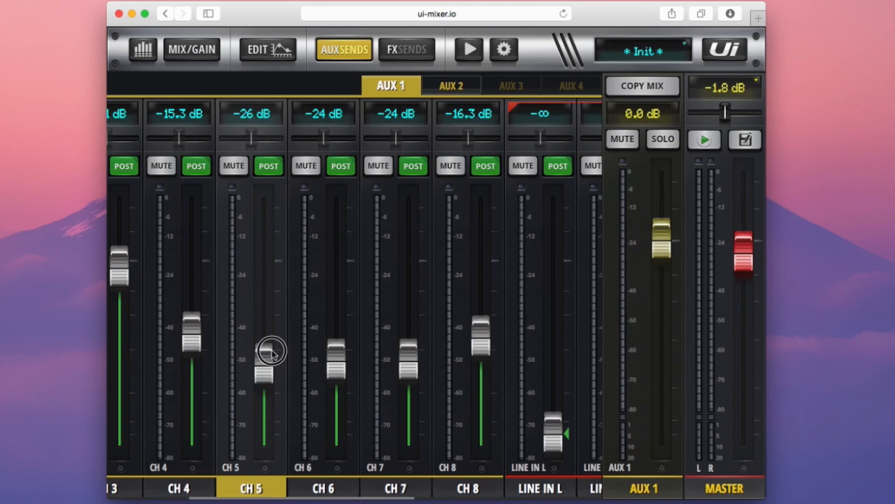
pyautogui.hscroll(-3)
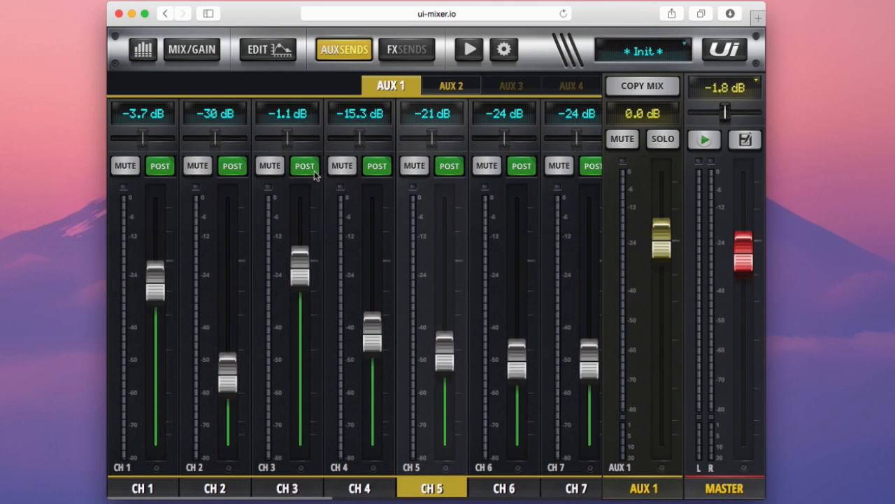
# Step: Toggle CH 3's AUX 1 send, then confirm setting all channels to PRE
pyautogui.click(305, 166)
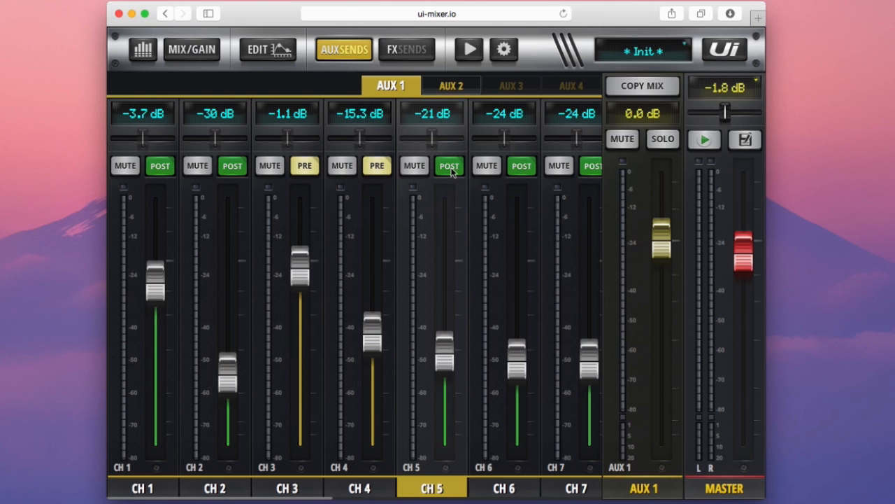
pyautogui.click(450, 165)
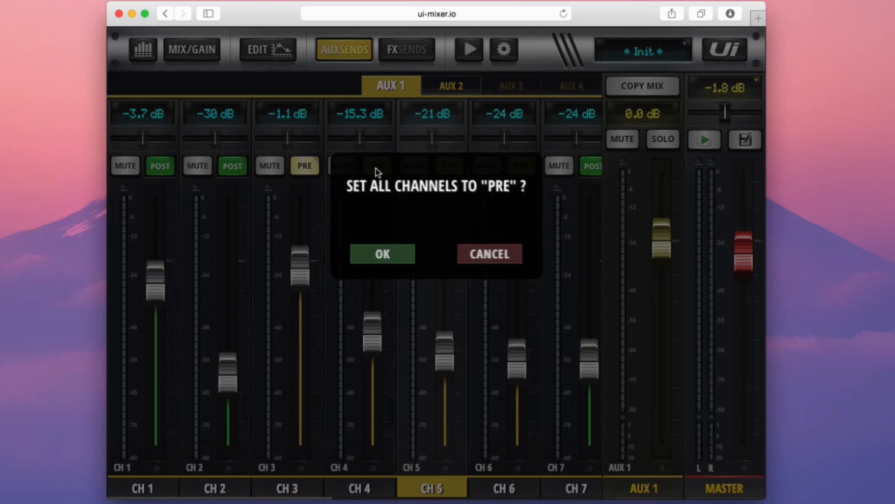
pyautogui.moveTo(383, 254)
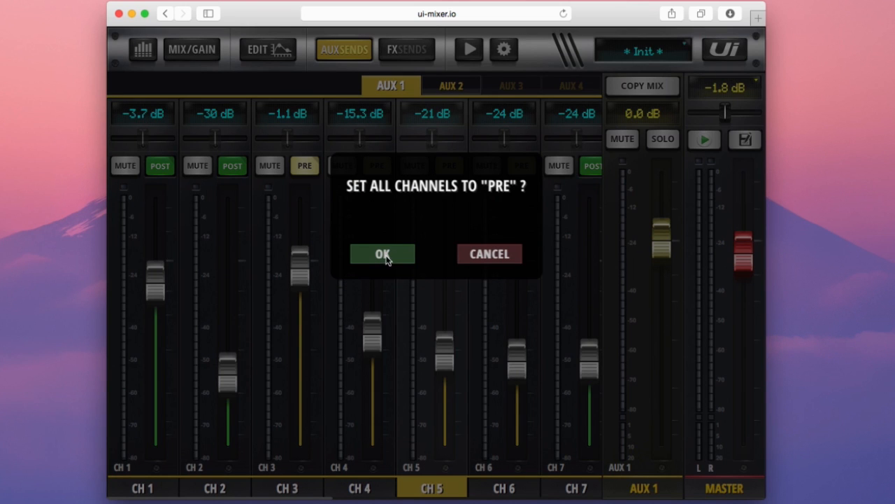
pyautogui.click(382, 253)
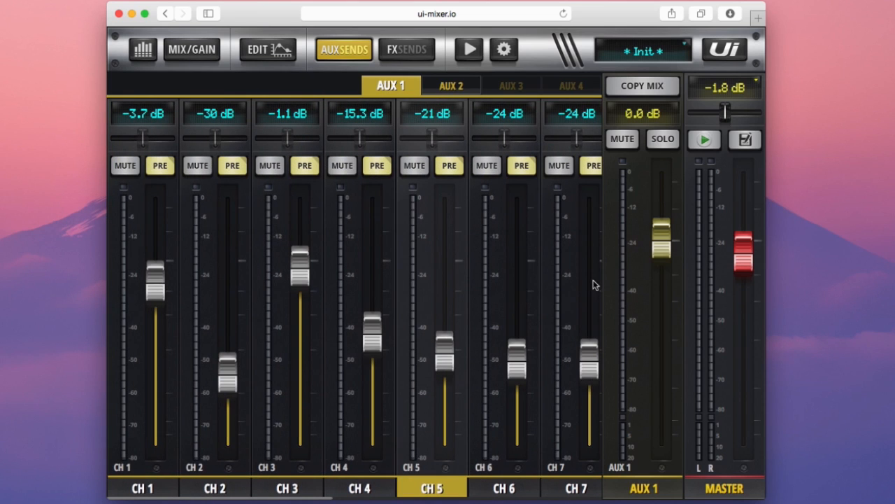
pyautogui.moveTo(443, 218)
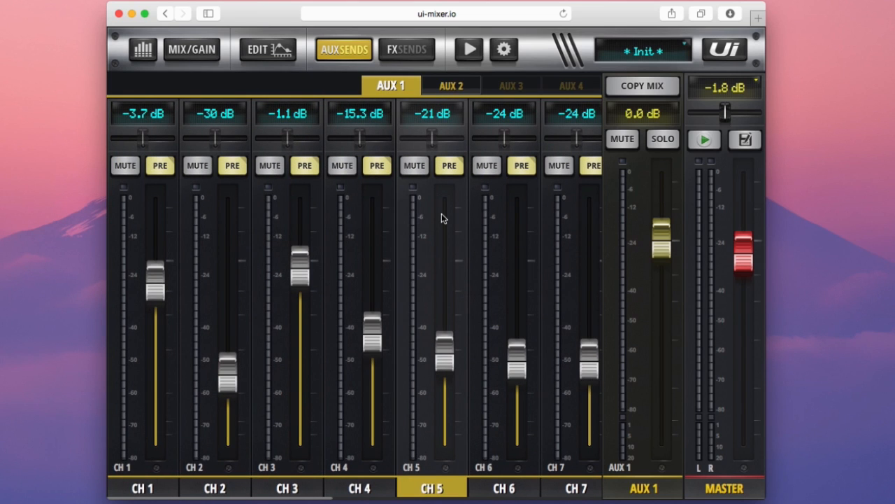
# Step: Switch to the AUX 2 send mix, where only channel 1 sends at -19.9 dB
pyautogui.click(450, 85)
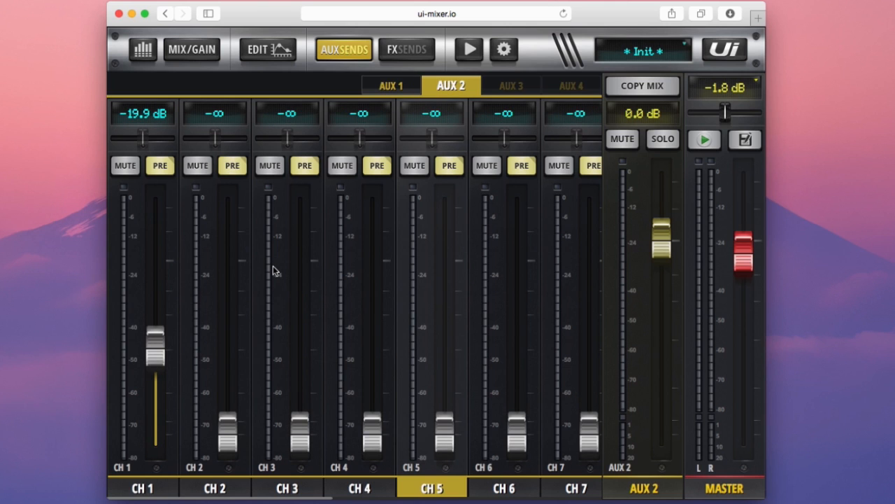
pyautogui.moveTo(548, 102)
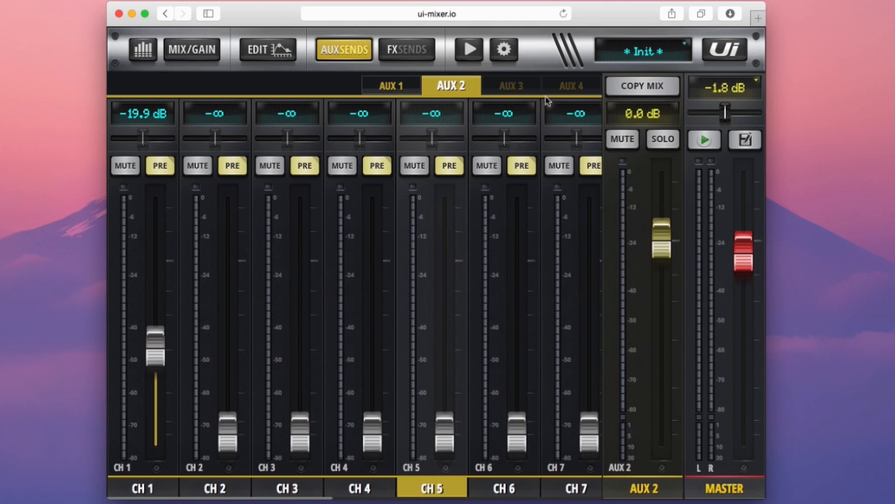
pyautogui.moveTo(559, 109)
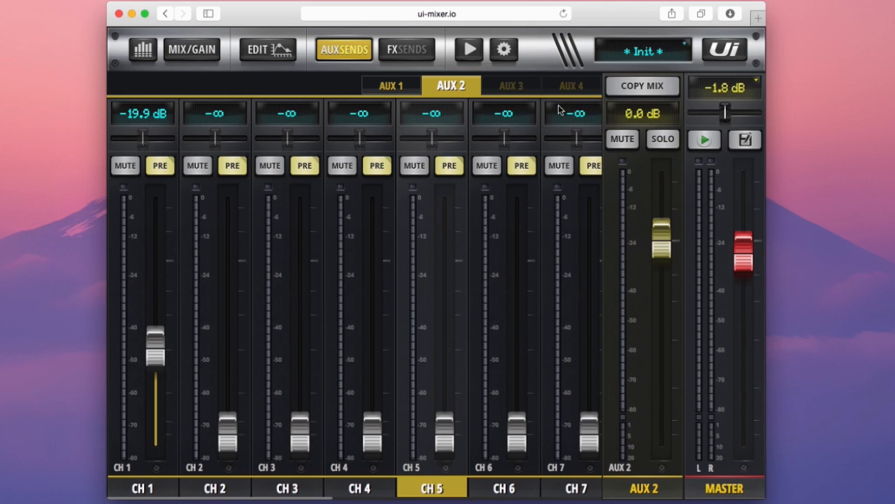
pyautogui.moveTo(545, 89)
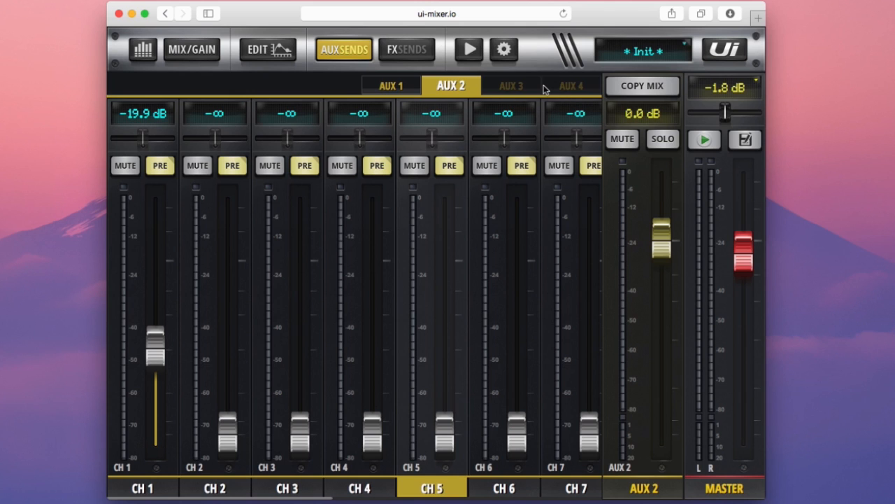
pyautogui.moveTo(551, 86)
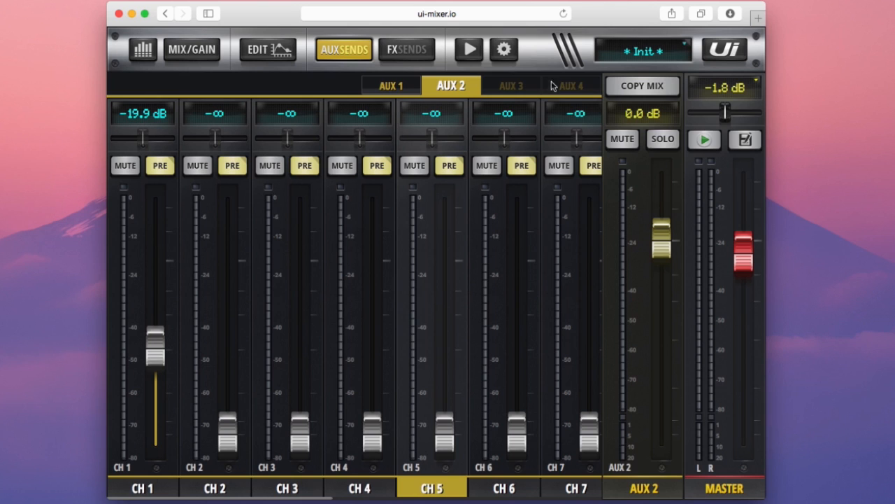
pyautogui.moveTo(514, 107)
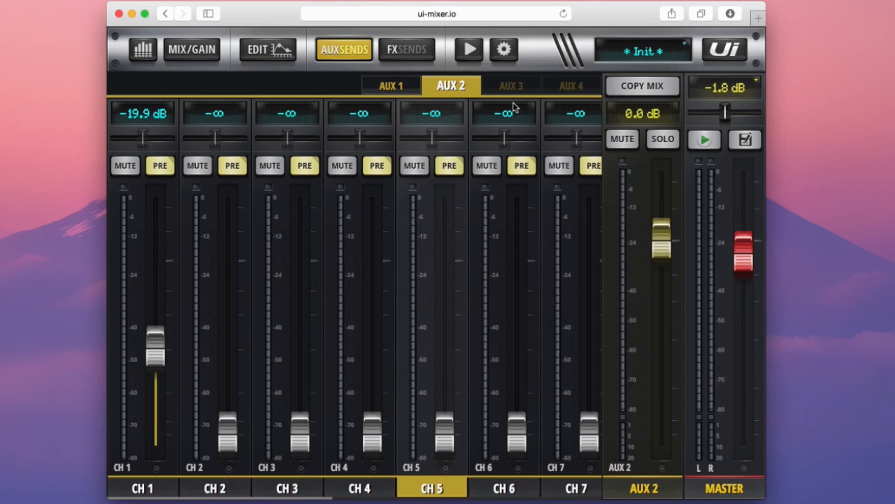
pyautogui.moveTo(505, 55)
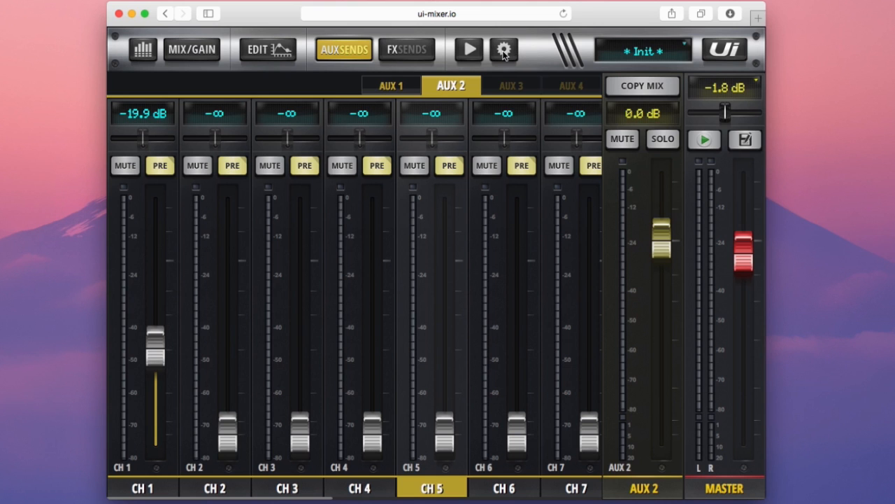
# Step: In the mixer's Global settings, try the HEADPHONES OUT option for AUX output
pyautogui.click(504, 49)
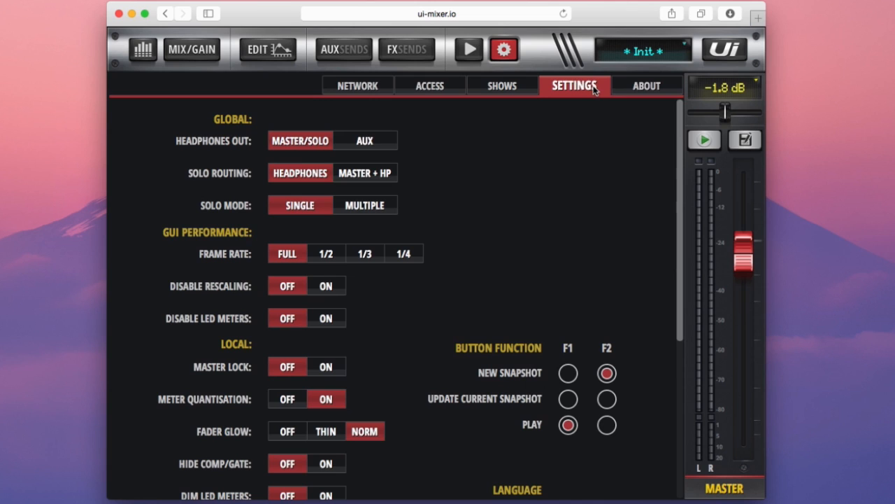
pyautogui.moveTo(570, 100)
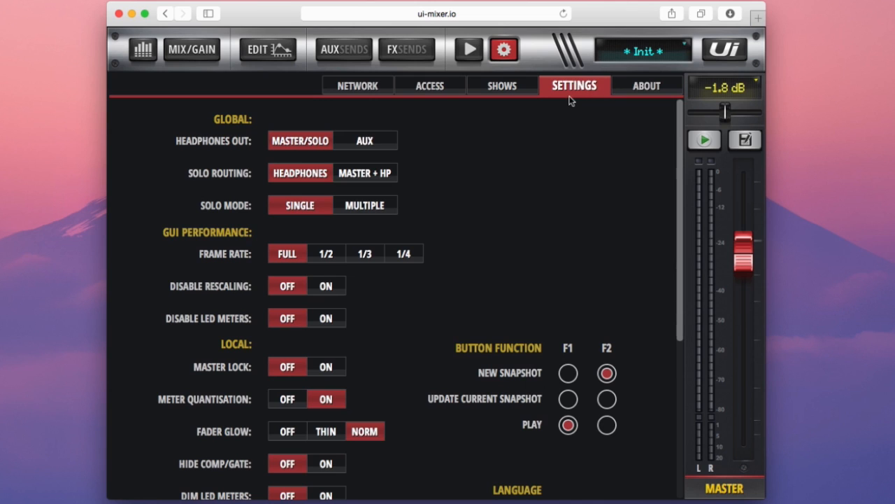
pyautogui.moveTo(299, 152)
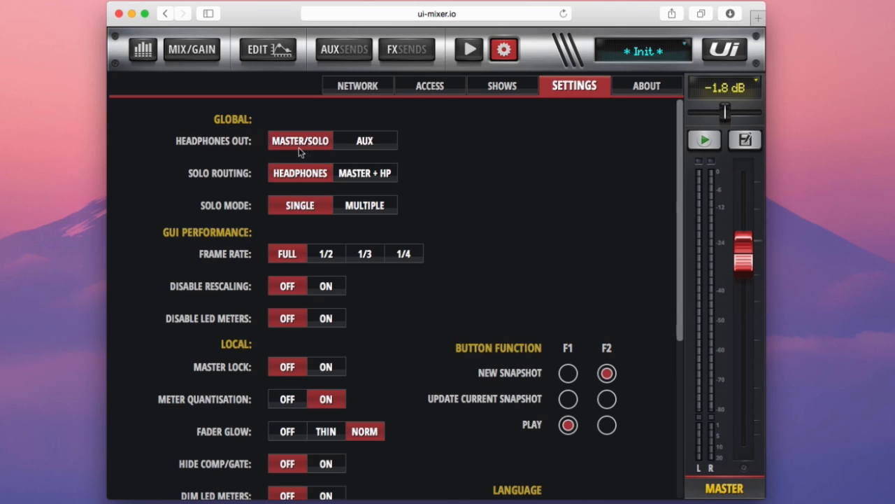
pyautogui.moveTo(232, 148)
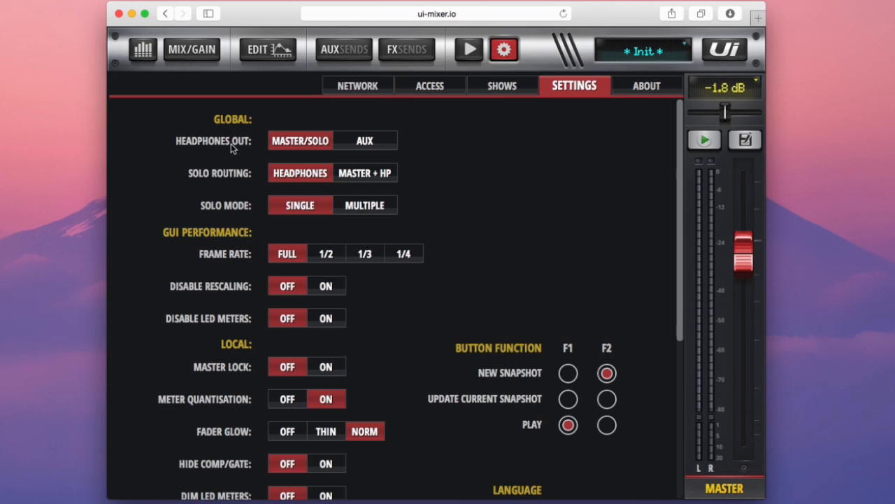
pyautogui.moveTo(350, 125)
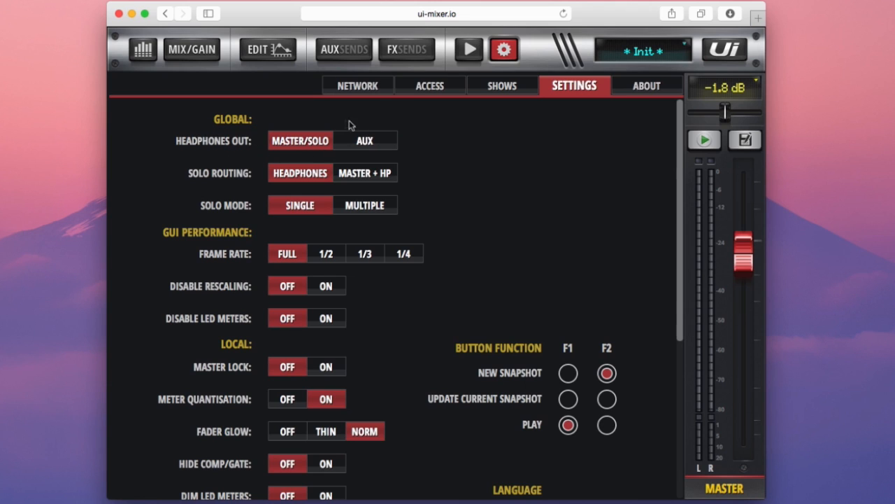
pyautogui.moveTo(285, 138)
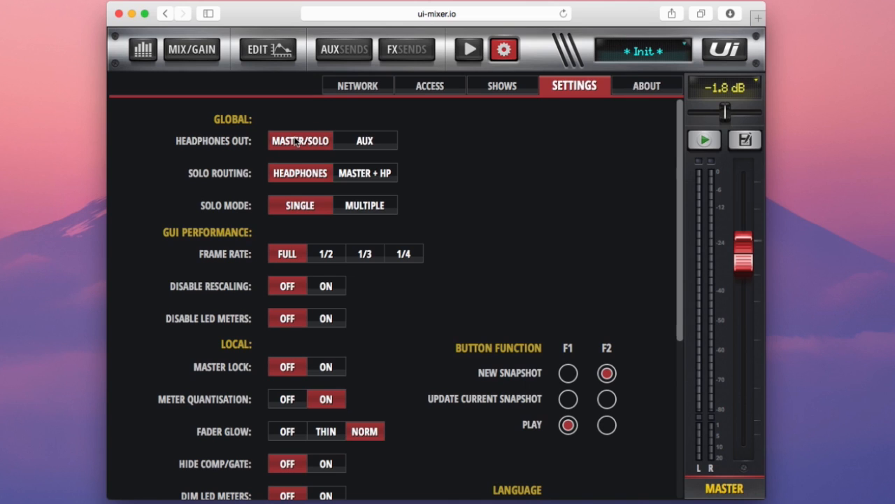
pyautogui.click(365, 141)
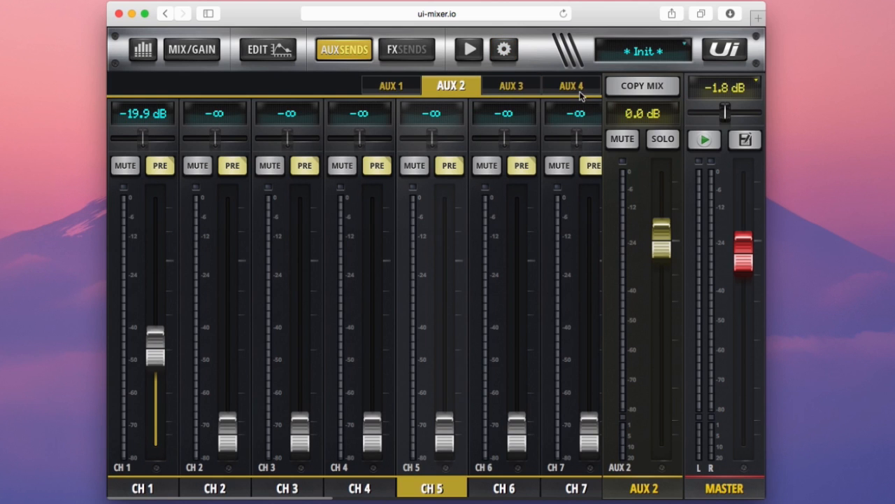
pyautogui.moveTo(528, 94)
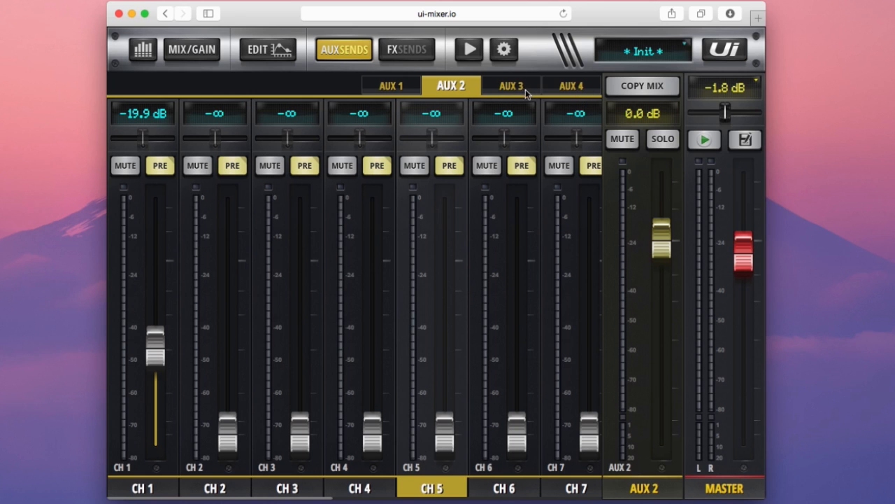
# Step: Send channels 1–3 to AUX 3 (-20/-15.5/-16.5 dB) and channels 3–5 to AUX 4 (-21/-16.3/-26 dB)
pyautogui.click(510, 85)
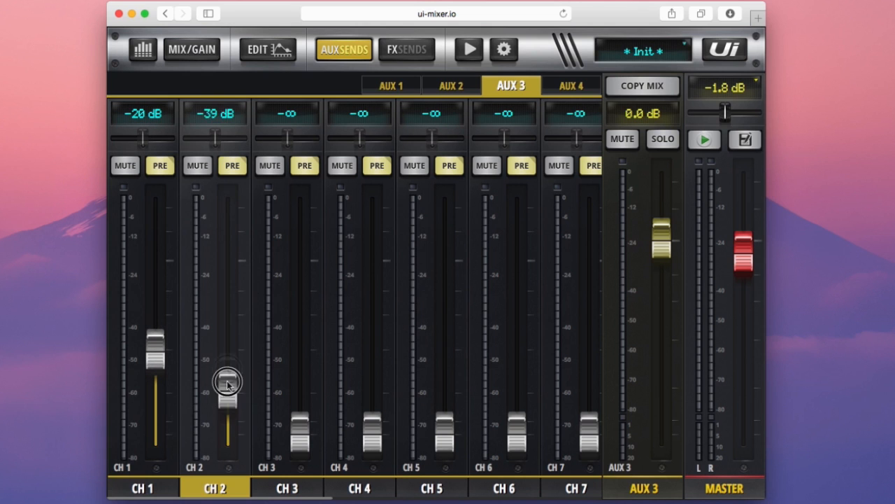
pyautogui.moveTo(225, 382); pyautogui.dragTo(225, 336)
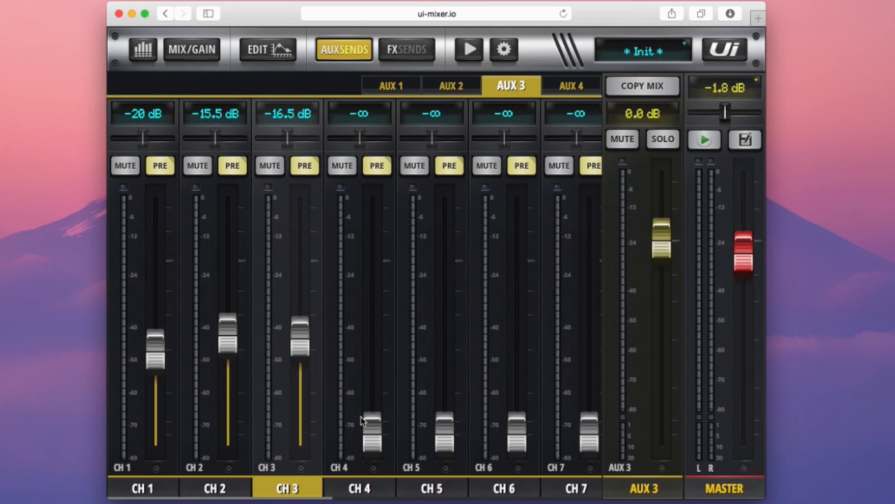
pyautogui.click(571, 85)
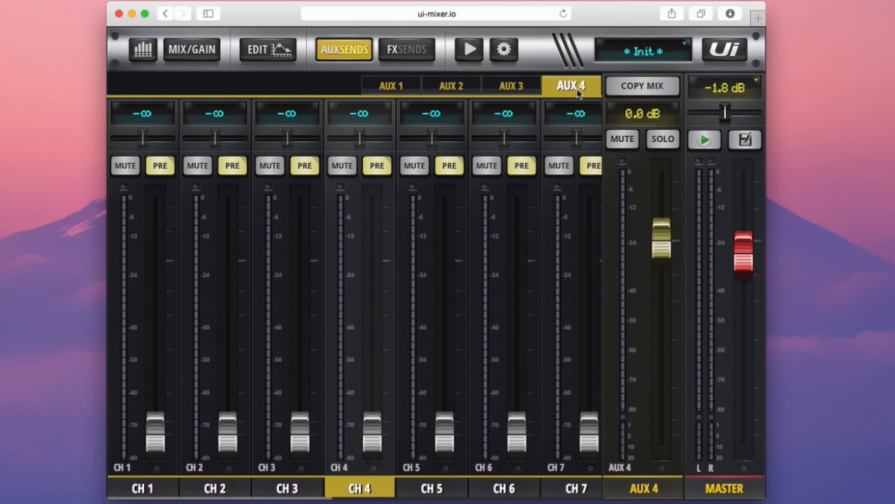
pyautogui.moveTo(372, 430); pyautogui.dragTo(372, 336)
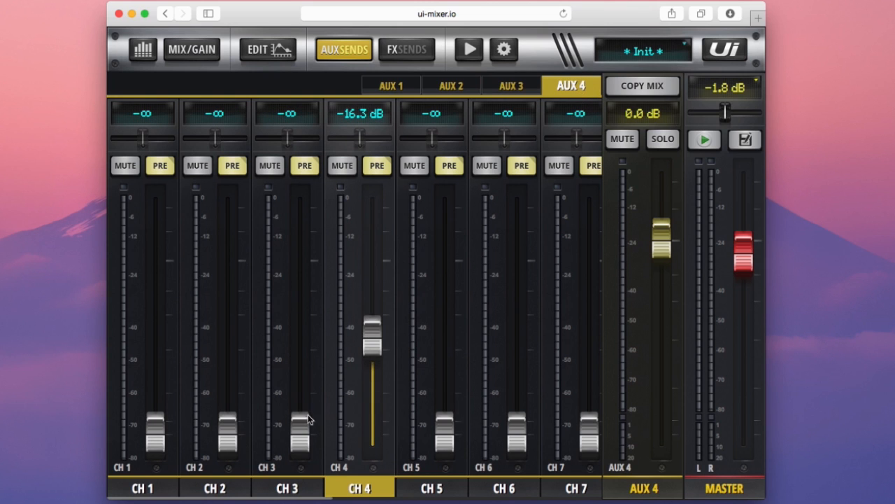
pyautogui.moveTo(432, 427); pyautogui.dragTo(448, 357)
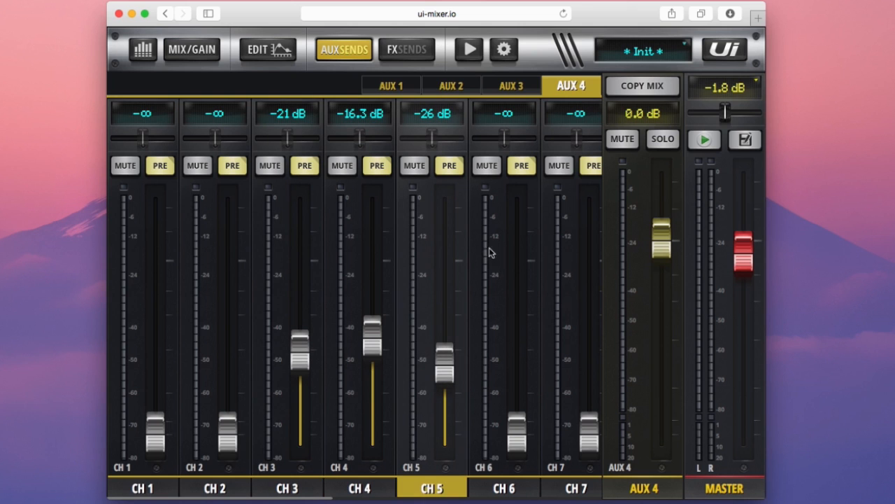
pyautogui.moveTo(647, 488)
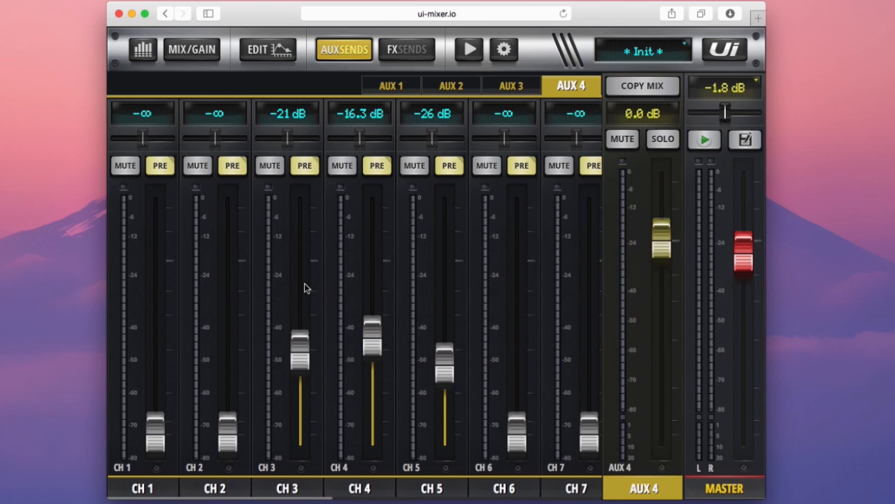
pyautogui.moveTo(528, 103)
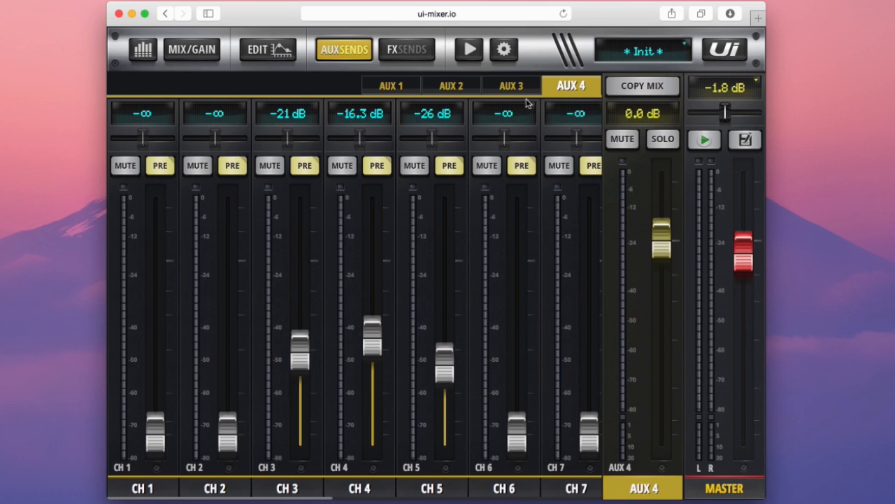
pyautogui.moveTo(448, 120)
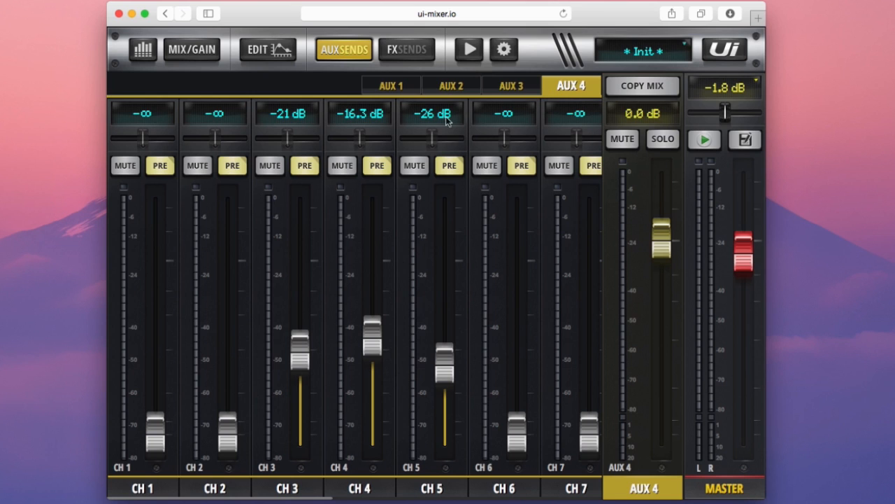
pyautogui.moveTo(539, 118)
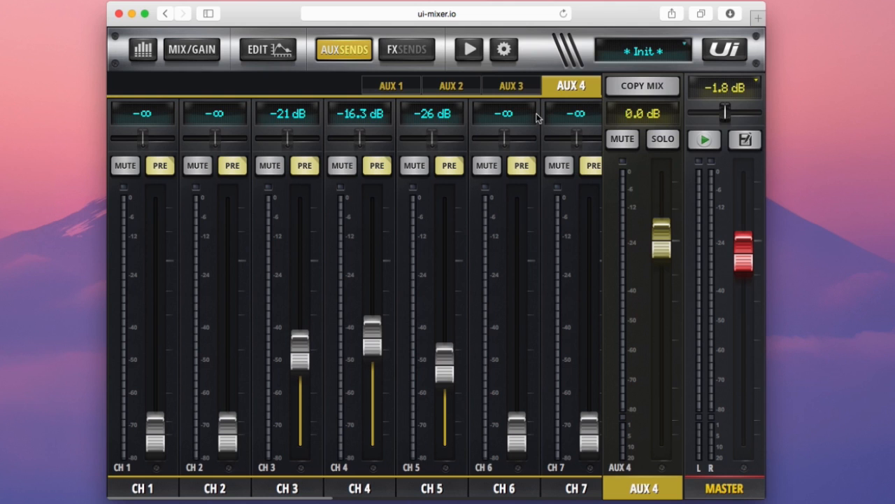
pyautogui.moveTo(224, 54)
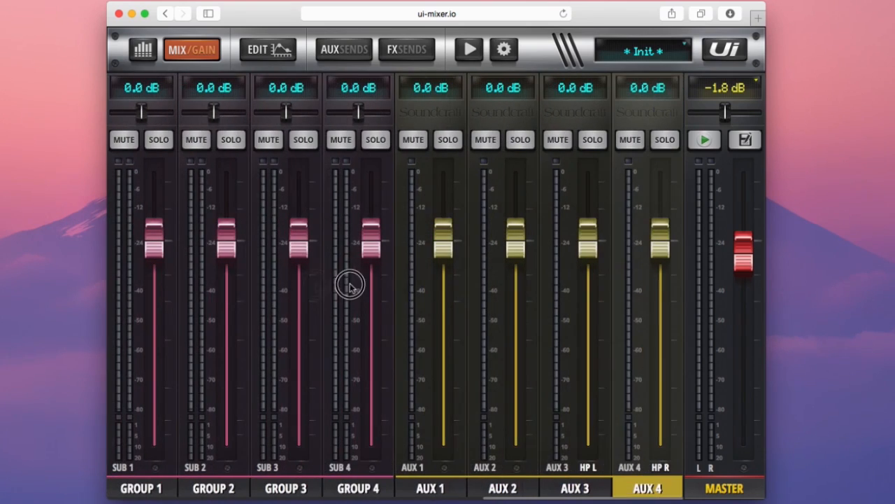
pyautogui.moveTo(603, 485)
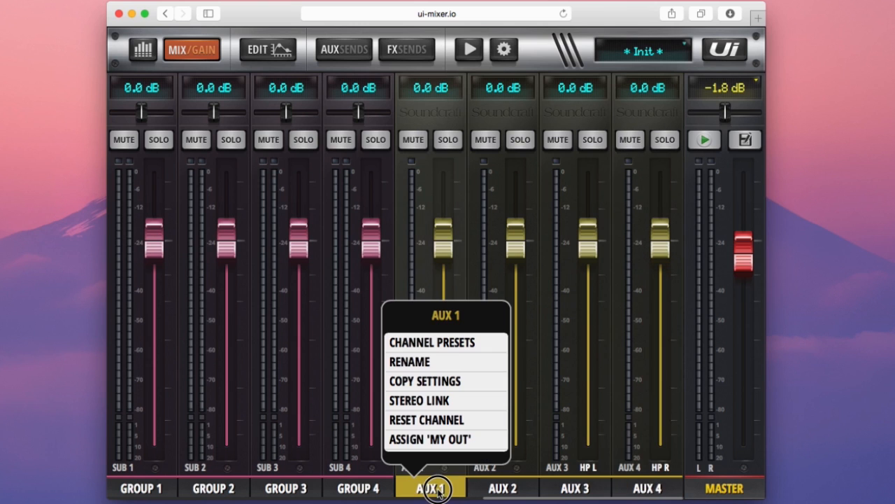
pyautogui.moveTo(440, 474)
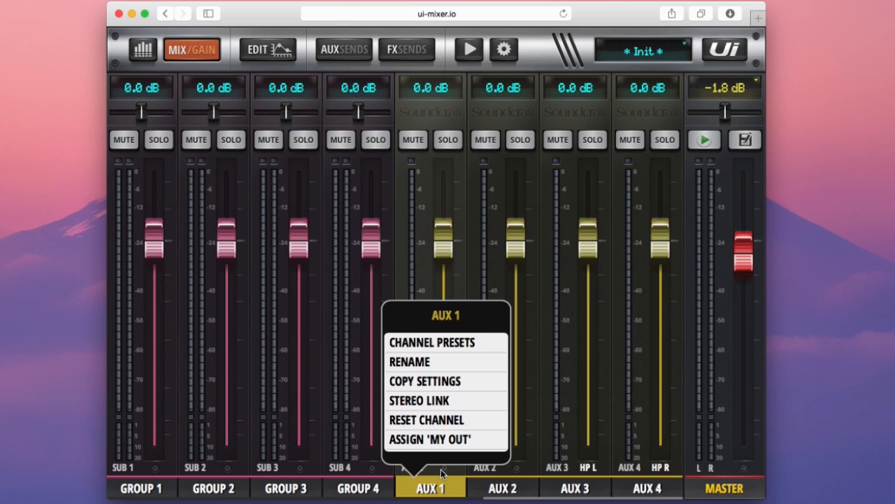
pyautogui.moveTo(437, 405)
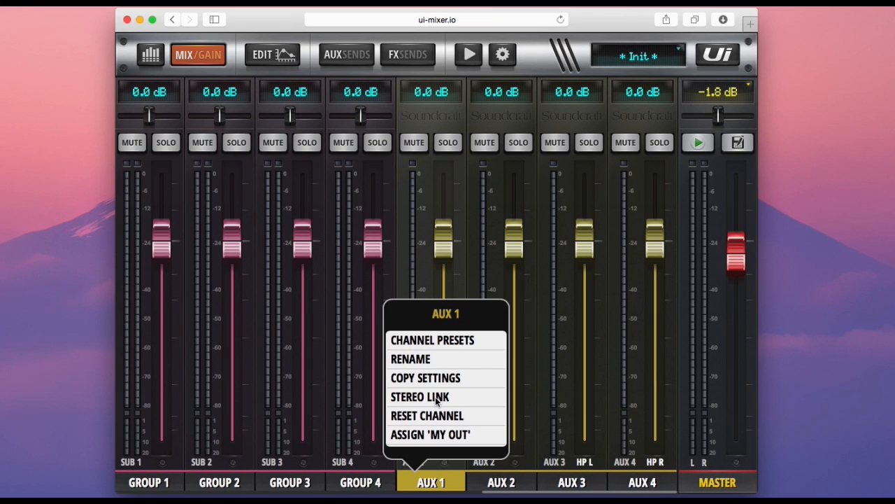
# Step: Stereo-link AUX 1 with AUX 2 and lower the linked master to -12.3 dB
pyautogui.click(420, 397)
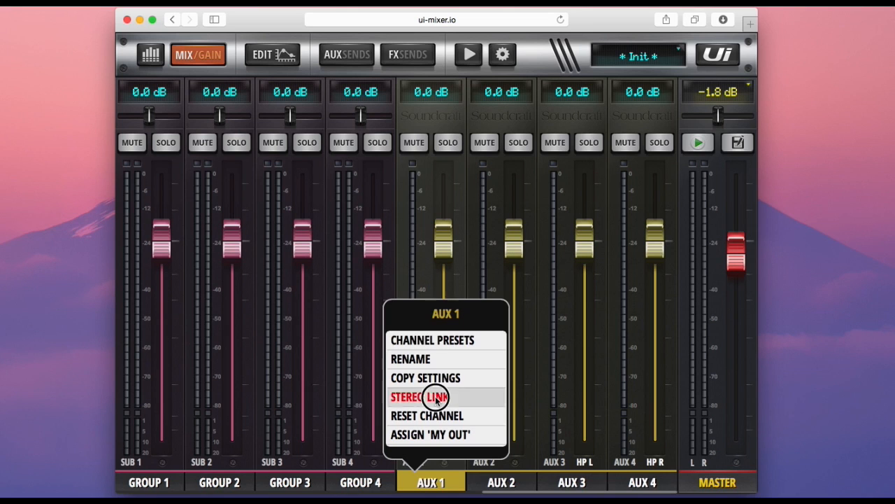
pyautogui.click(419, 396)
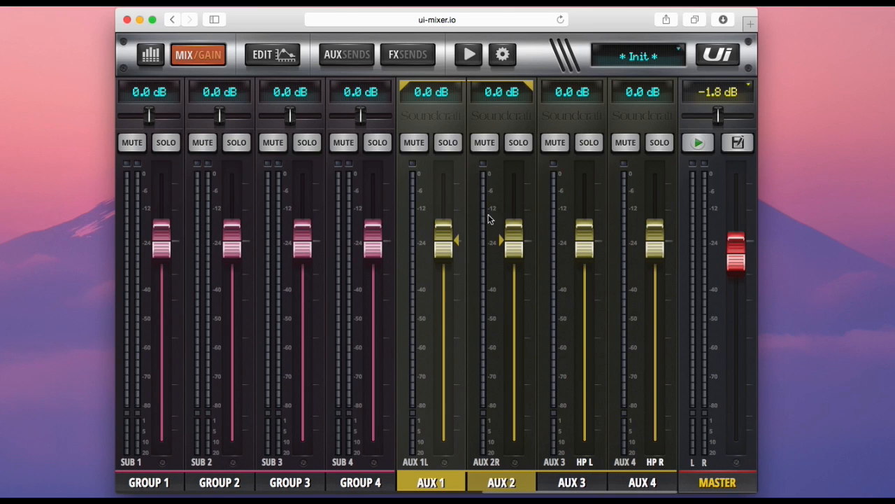
pyautogui.moveTo(441, 241); pyautogui.dragTo(432, 268)
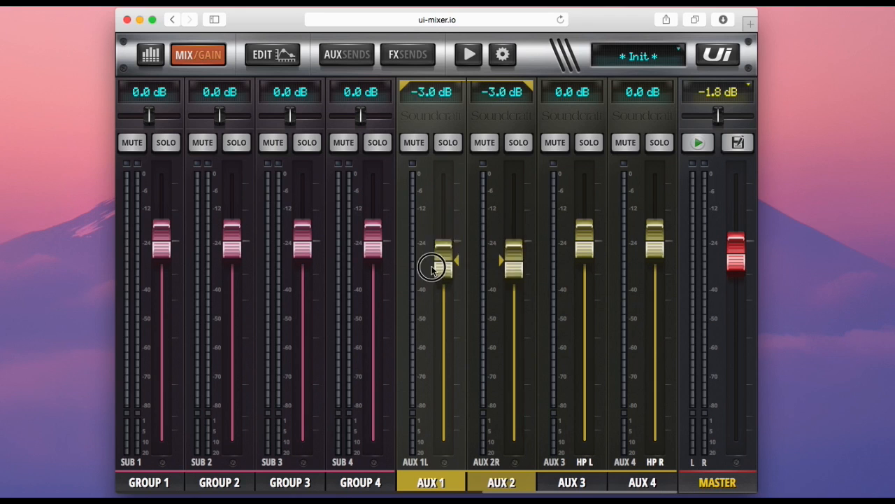
pyautogui.moveTo(434, 264); pyautogui.dragTo(434, 308)
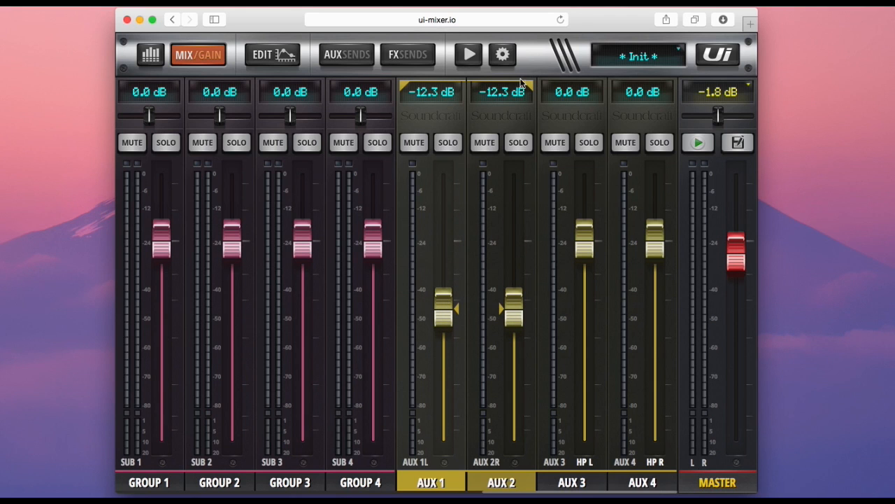
pyautogui.moveTo(444, 87)
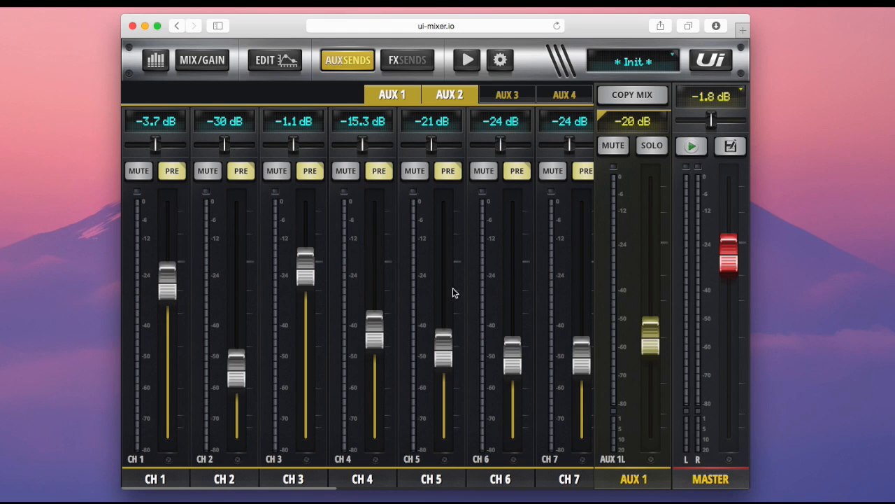
# Step: Raise channel 5's AUX 1+2 send to -0.9 dB panned right, then return to the main mix
pyautogui.moveTo(442, 350); pyautogui.dragTo(442, 255)
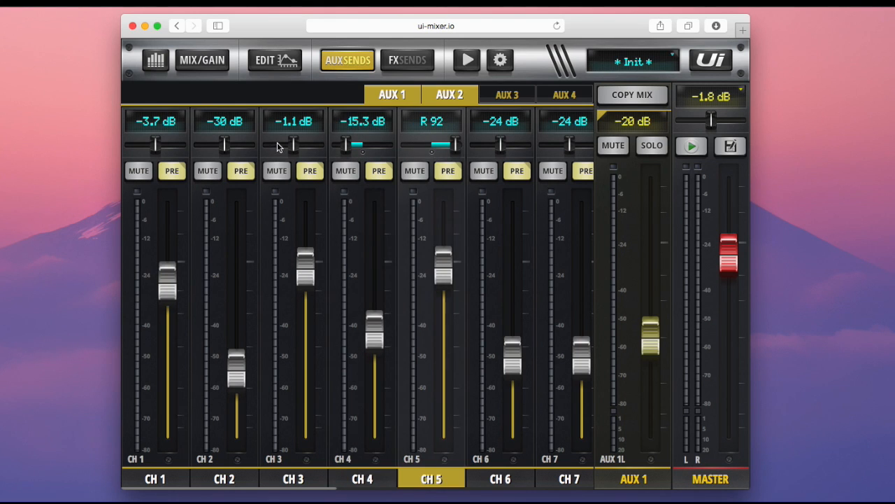
pyautogui.click(500, 479)
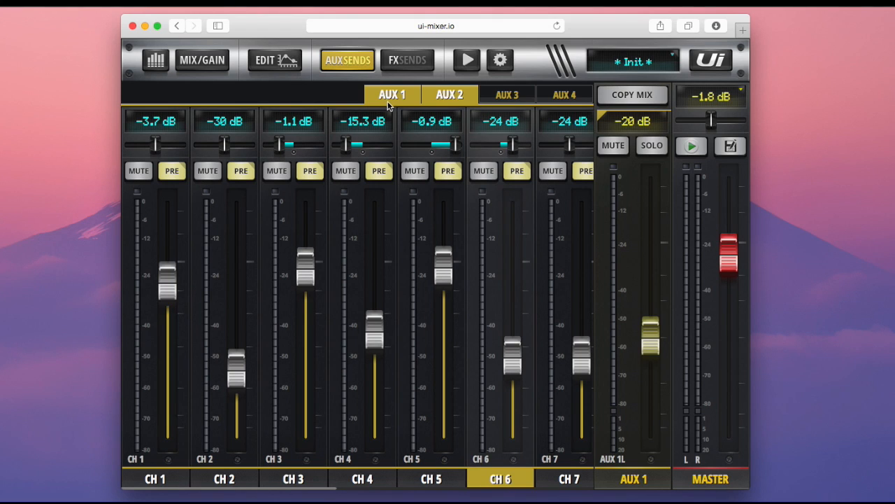
pyautogui.moveTo(405, 111)
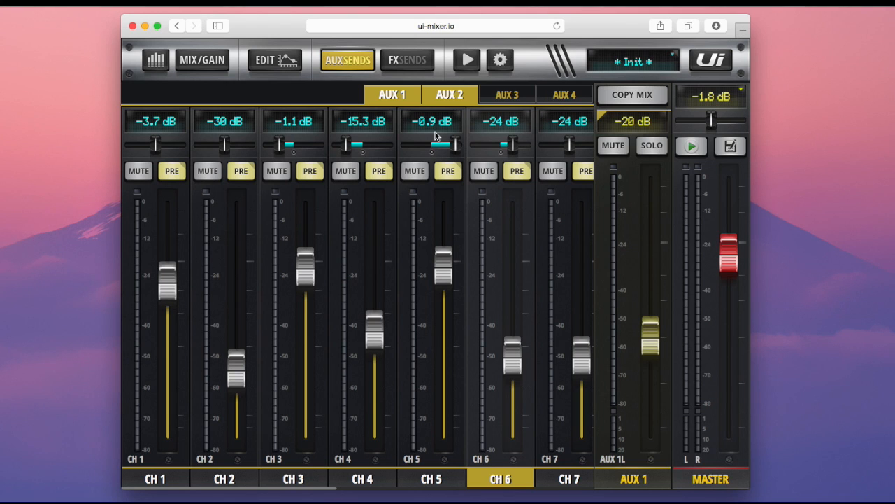
pyautogui.click(202, 59)
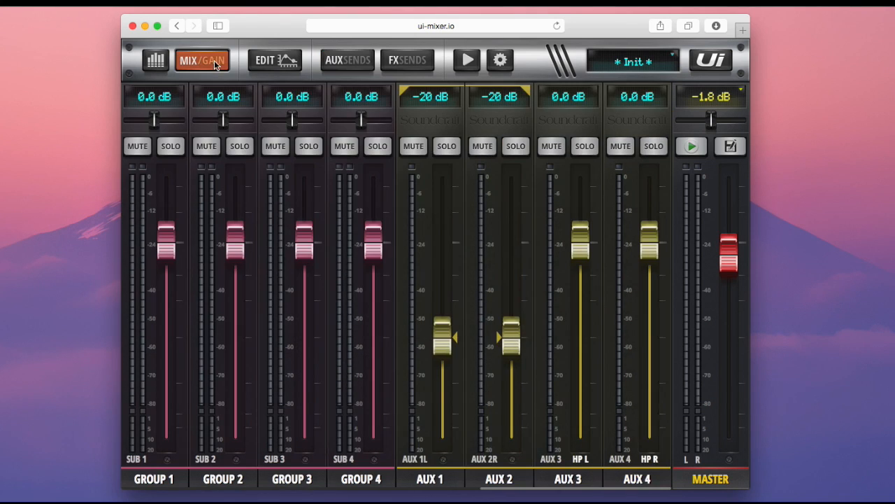
pyautogui.moveTo(556, 481)
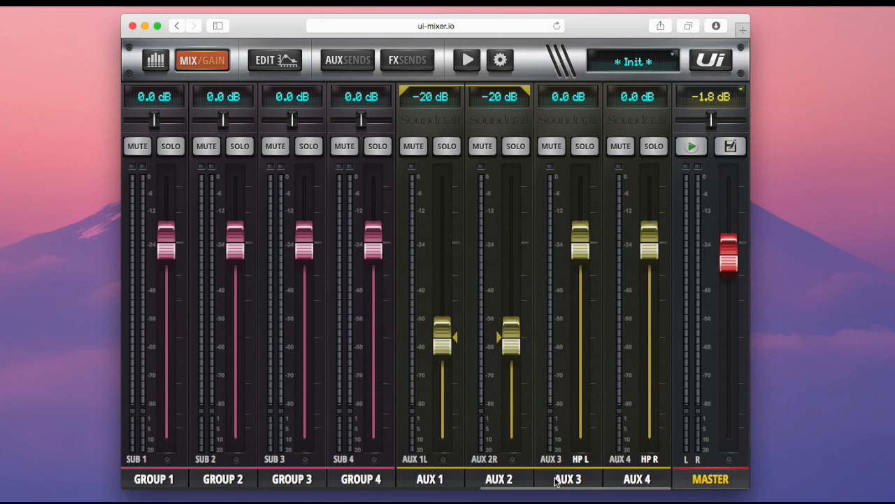